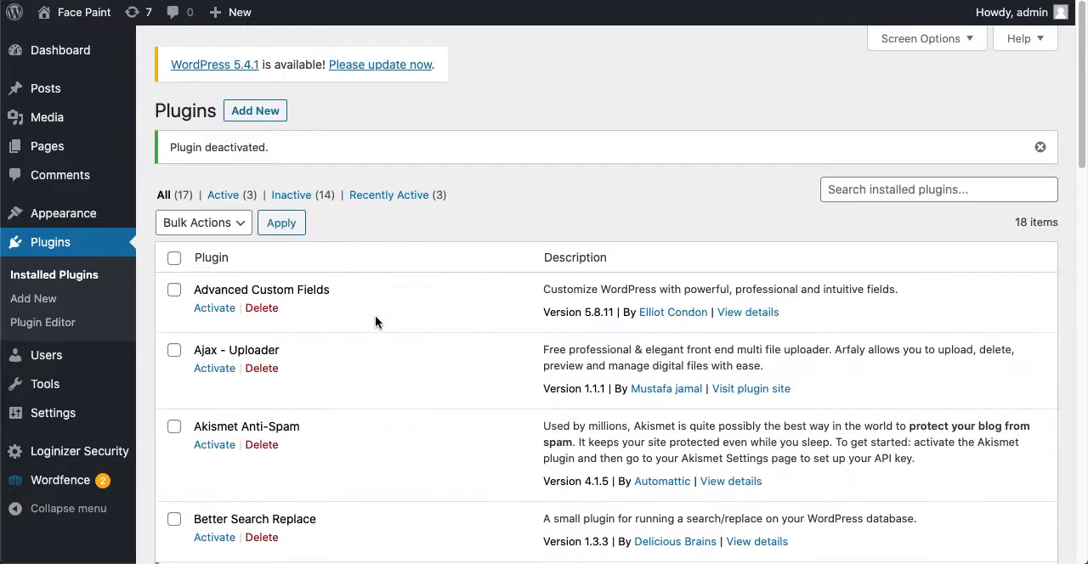
mouse_move(82, 283)
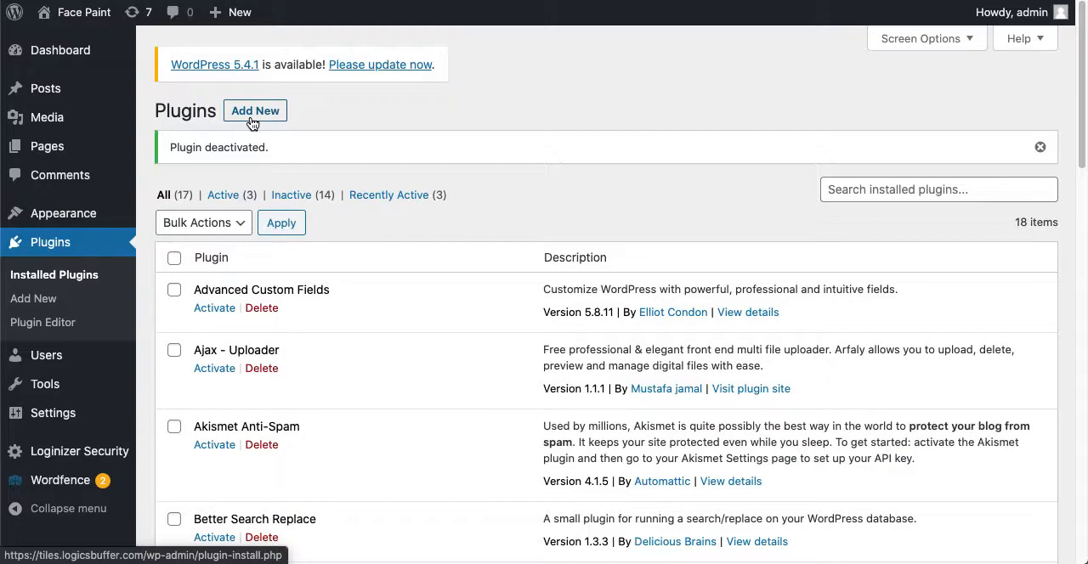
mouse_move(34, 299)
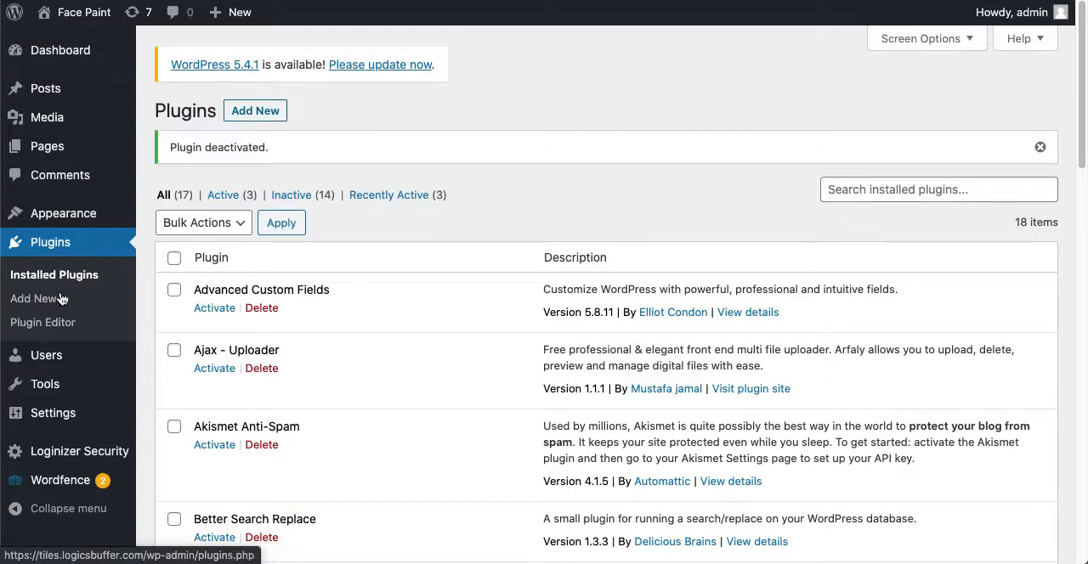
mouse_move(55, 265)
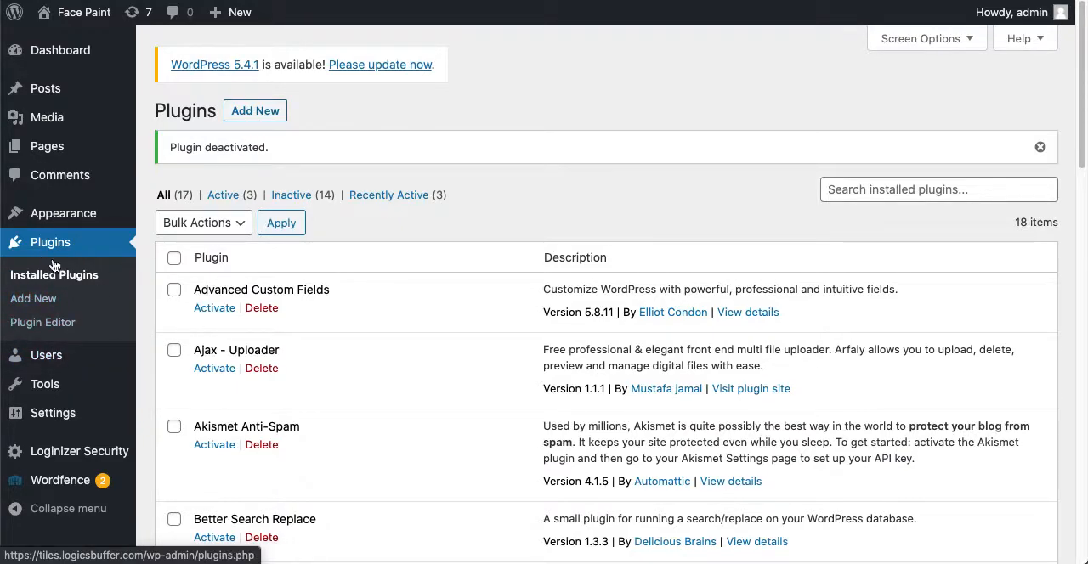
mouse_move(40, 323)
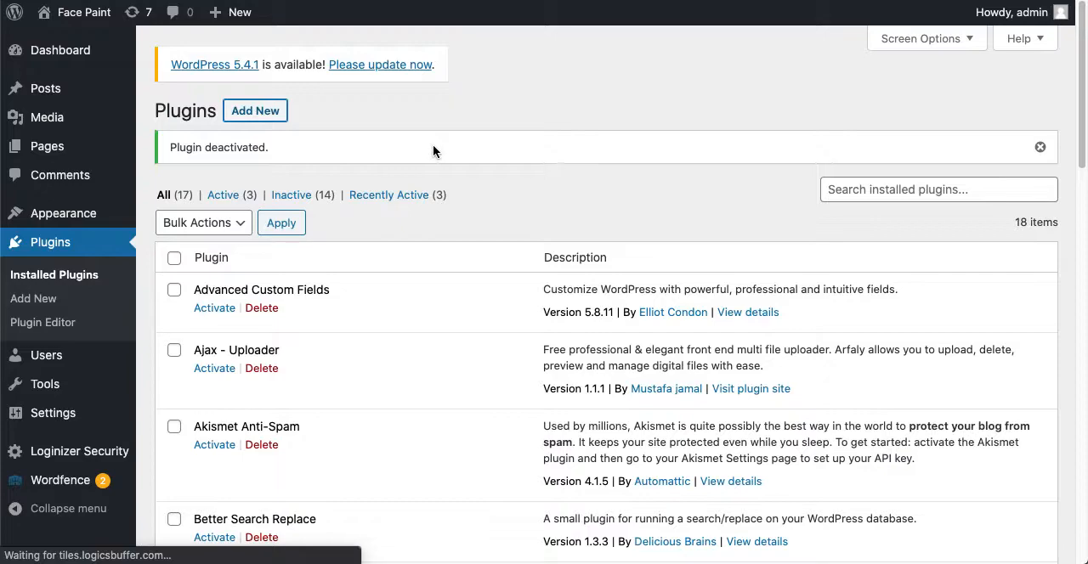
Search the plugin directory for 'woocommerce' and install the WooCommerce plugin.
click(34, 299)
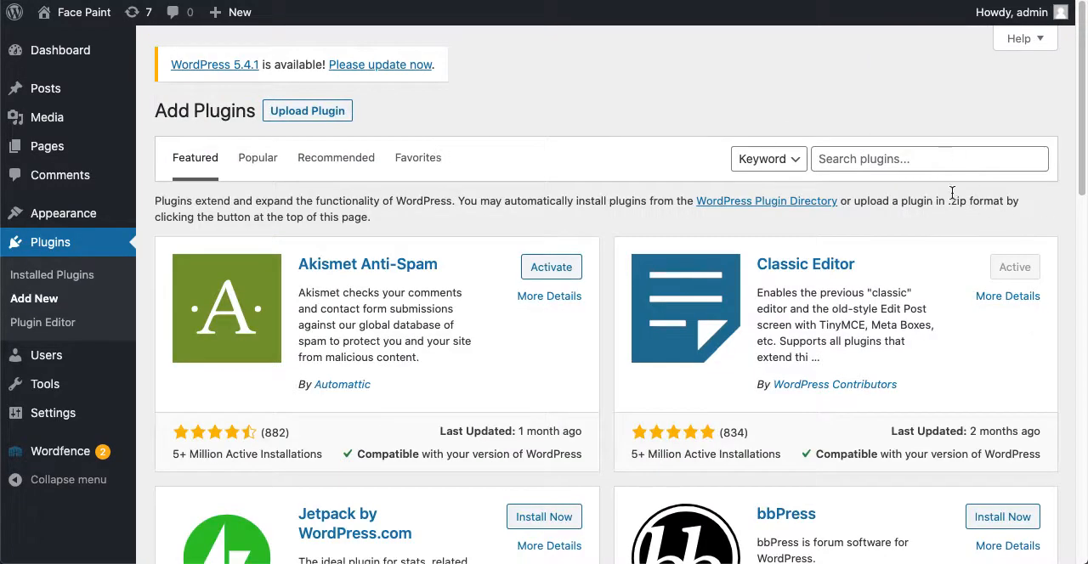
text(w)
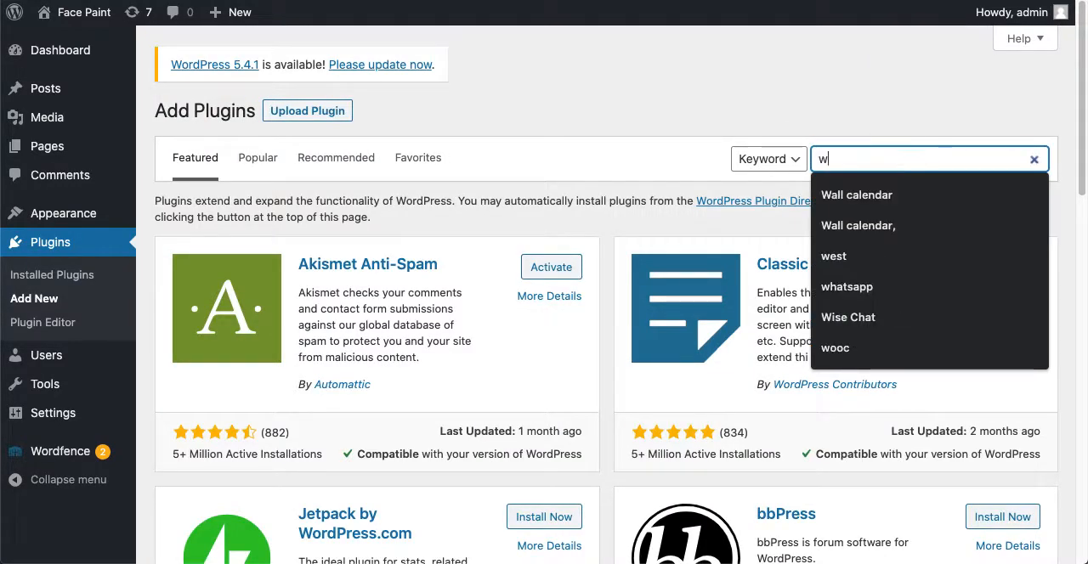
text(oocommerce)
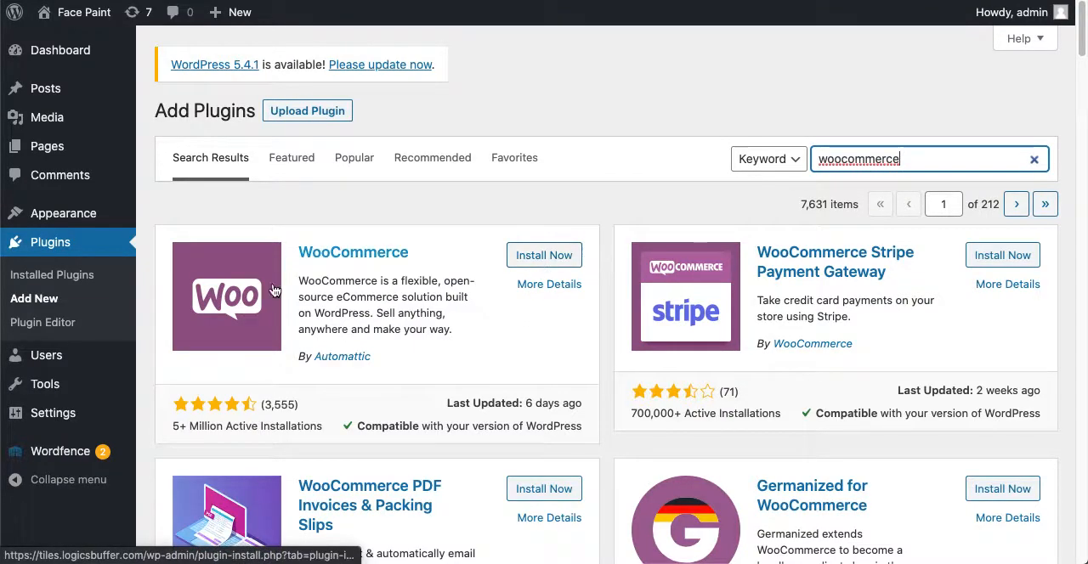
mouse_move(326, 377)
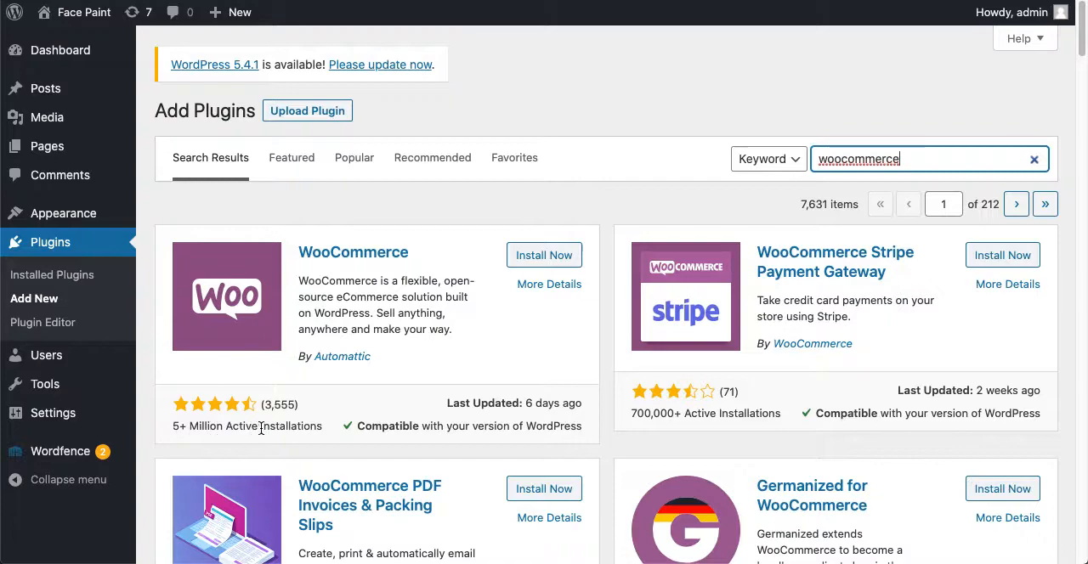
click(544, 255)
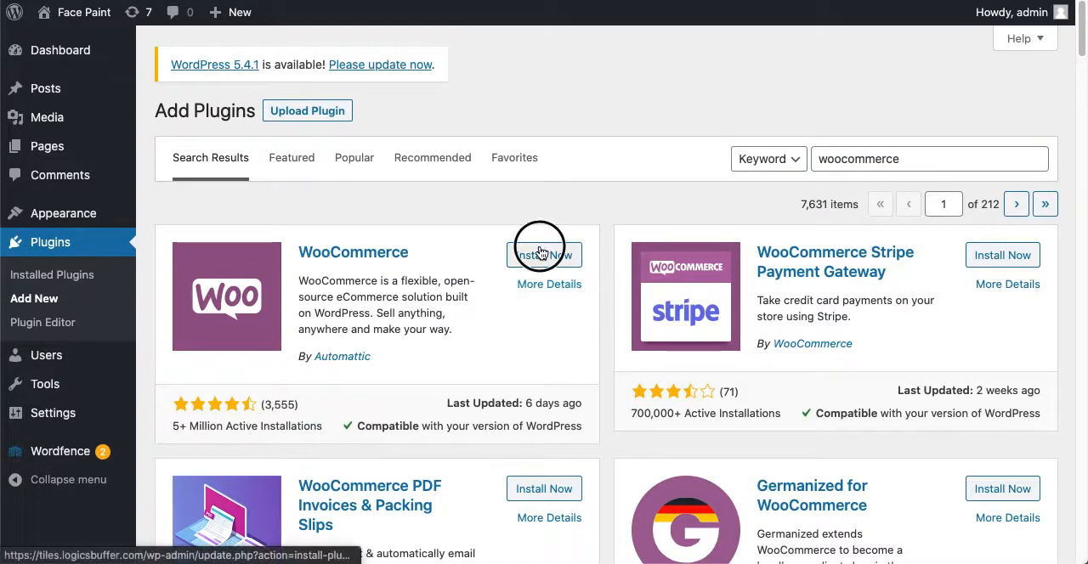
click(544, 255)
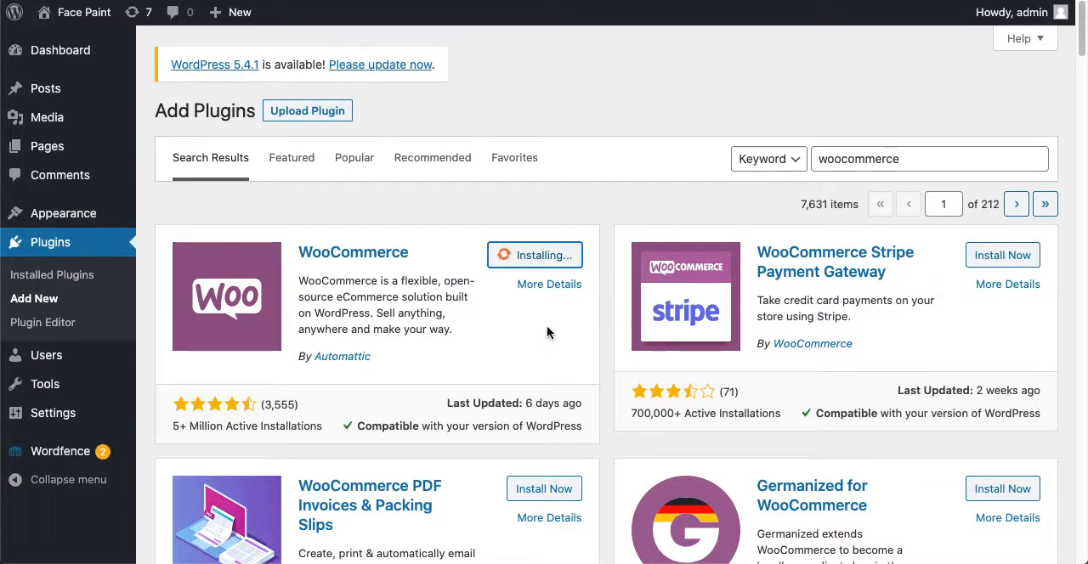
mouse_move(401, 106)
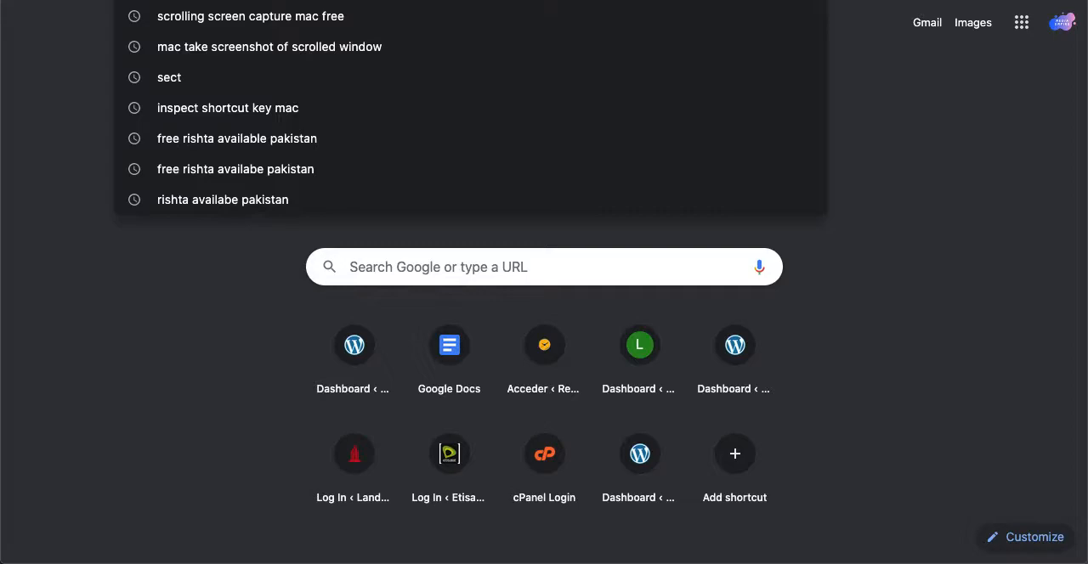
Search Google for 'fancy product designer wordpress plugin' and open the CodeCanyon listing.
text(fancy product designer demo)
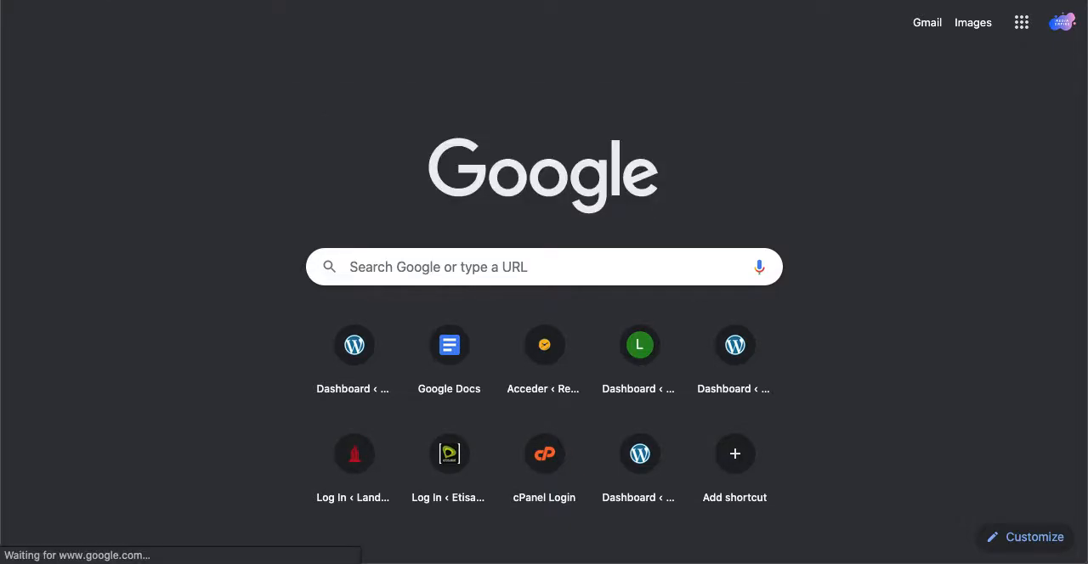
text(fancy product designer wordpress plugin)
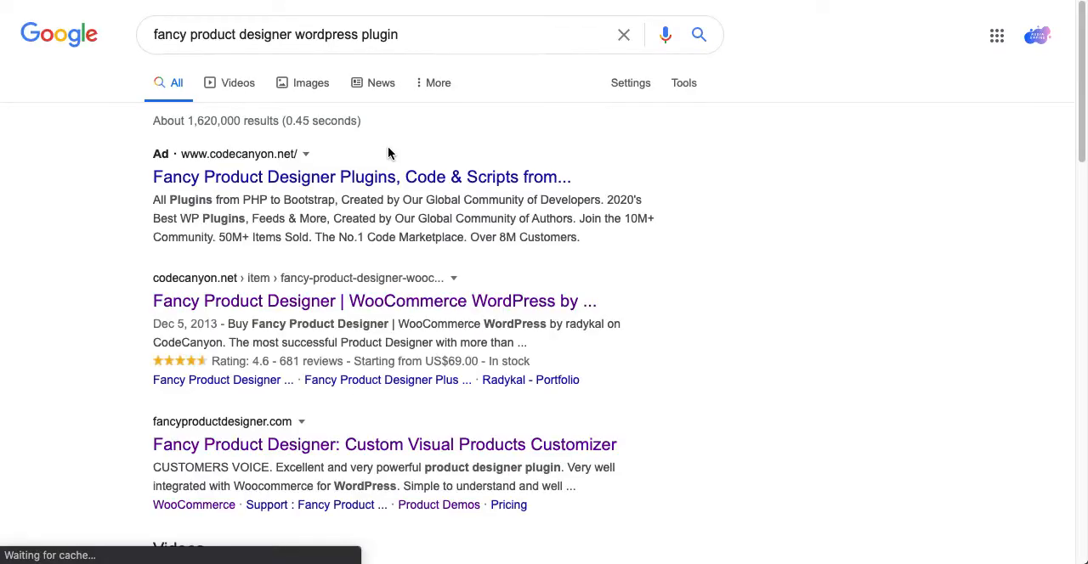
mouse_move(231, 313)
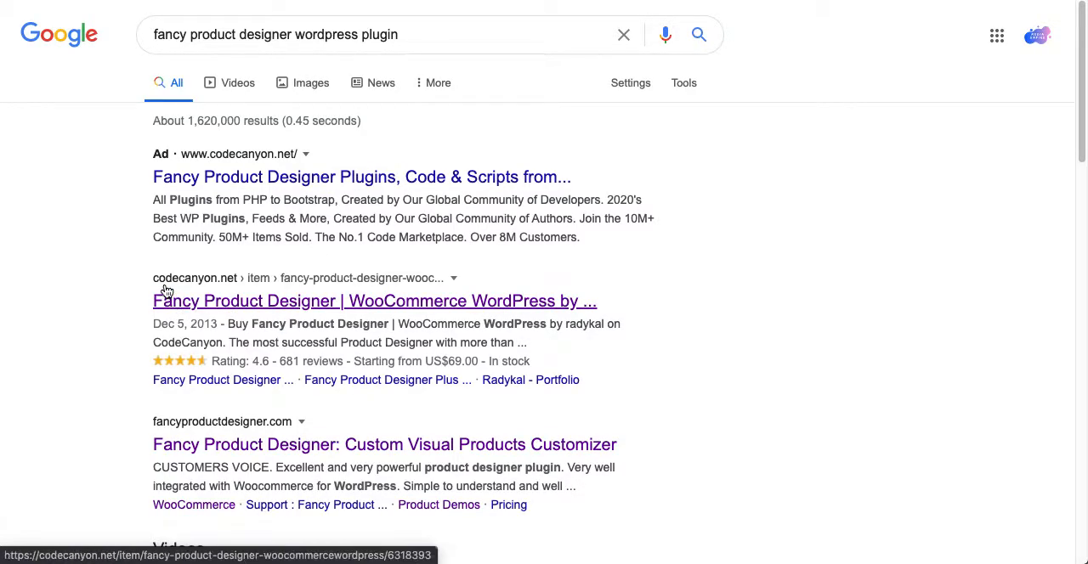
mouse_move(394, 313)
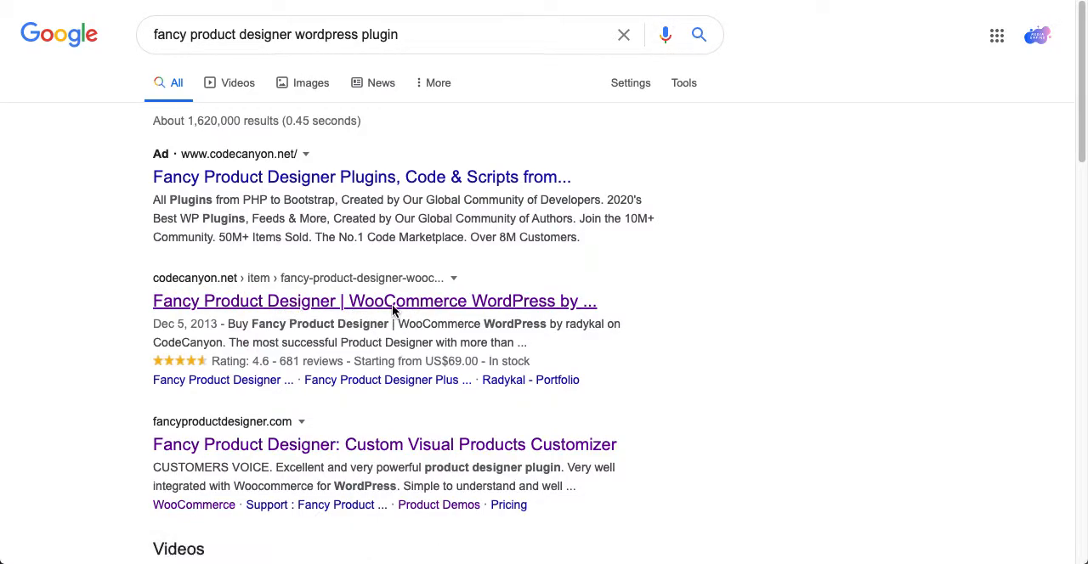
click(374, 301)
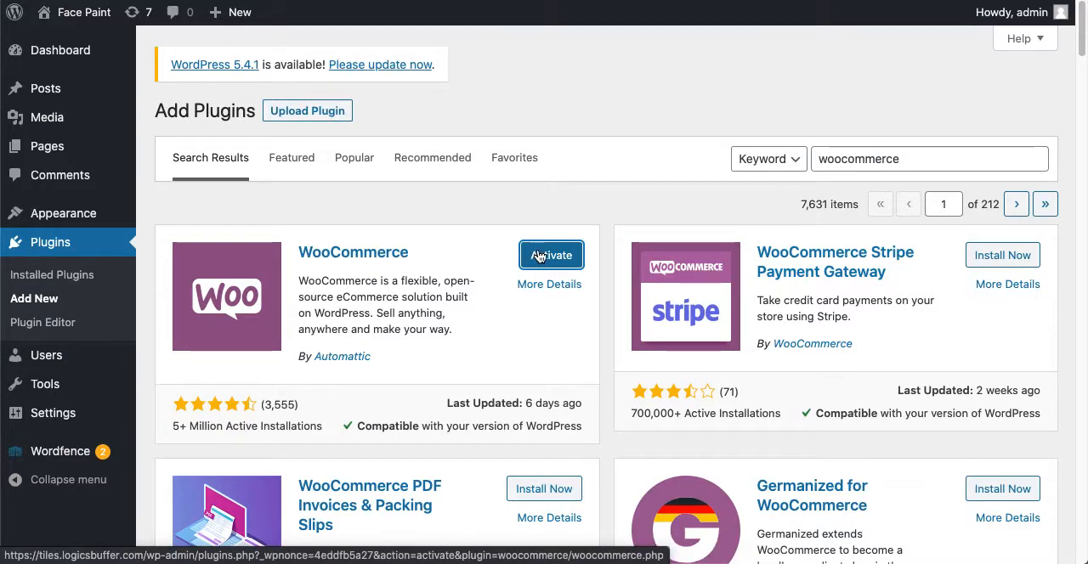
Activate WooCommerce and review the Installed Plugins list.
click(551, 255)
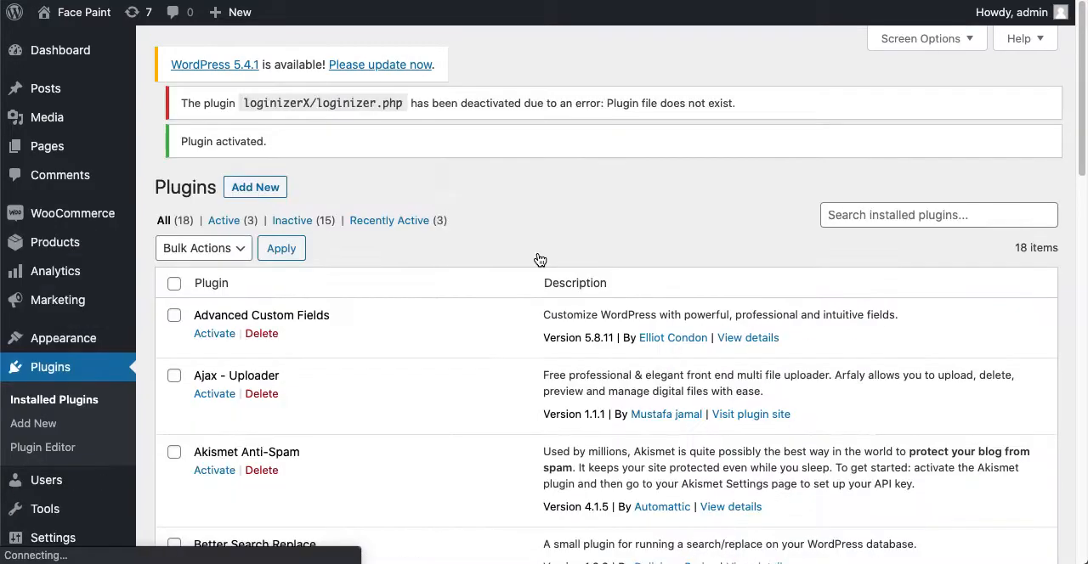
scroll(down, 3)
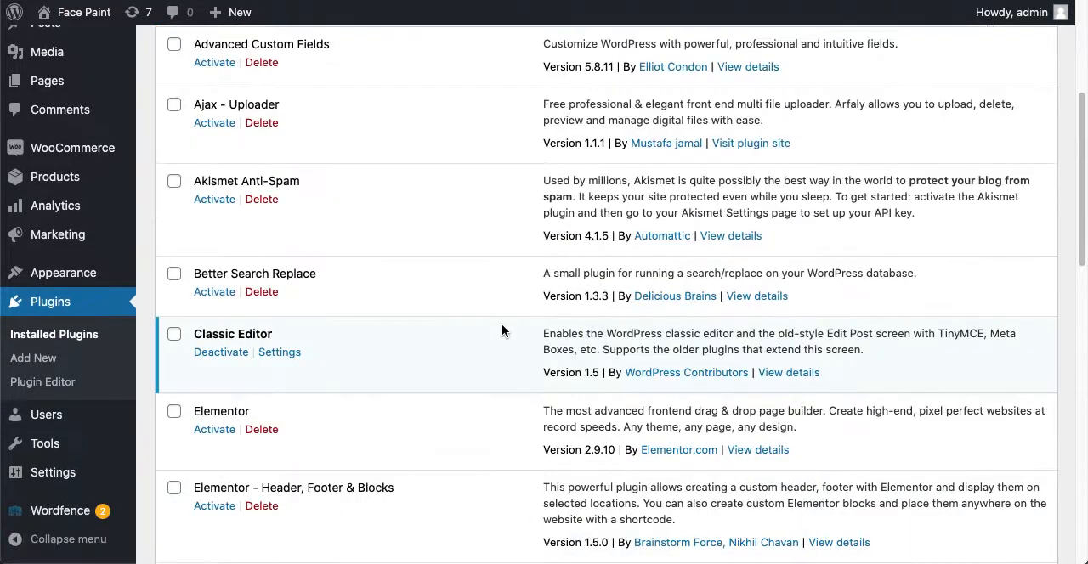
scroll(down, 3)
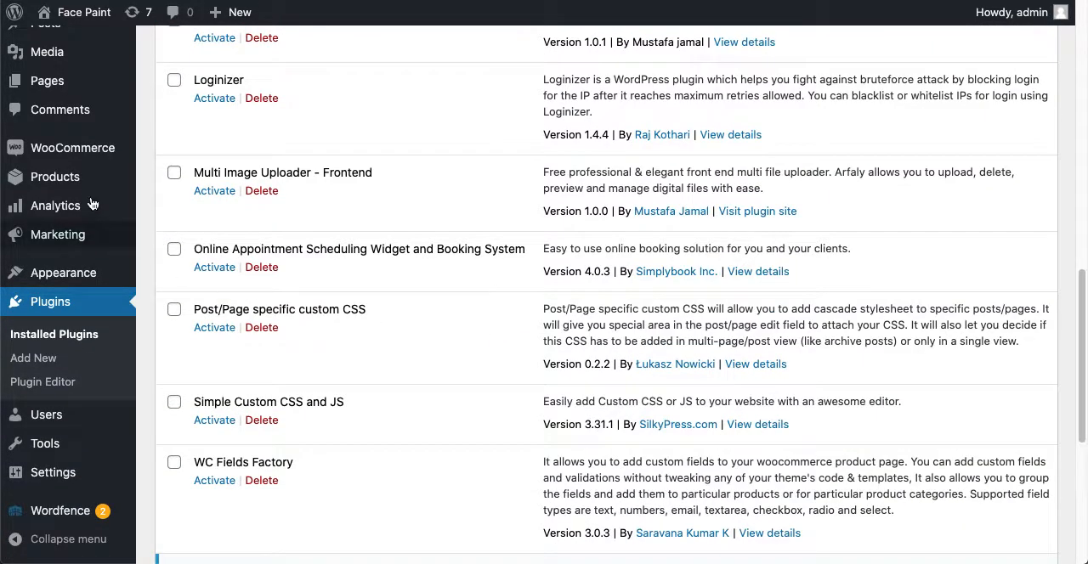
mouse_move(54, 177)
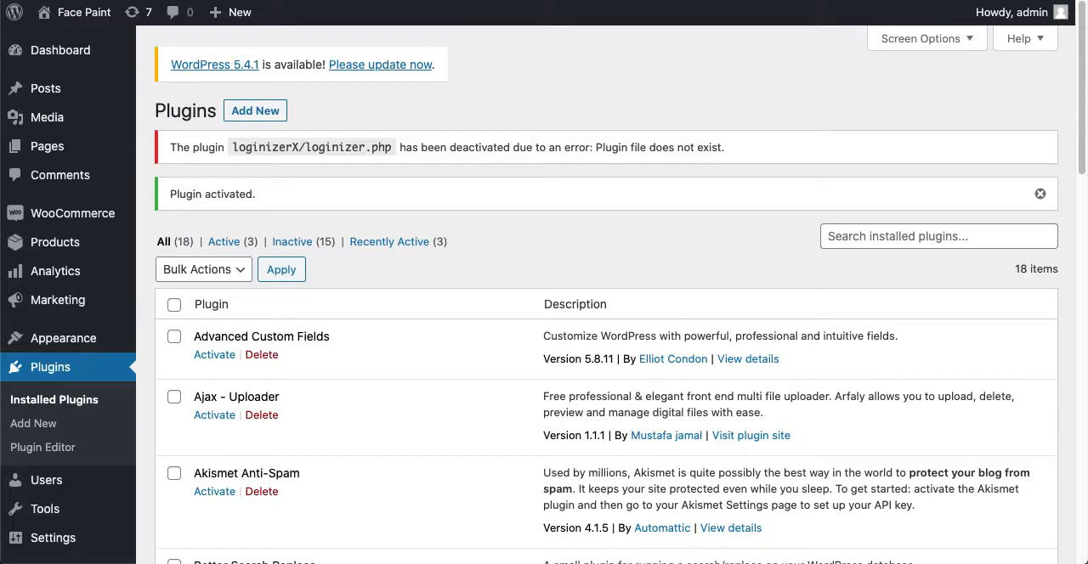
scroll(down, 3)
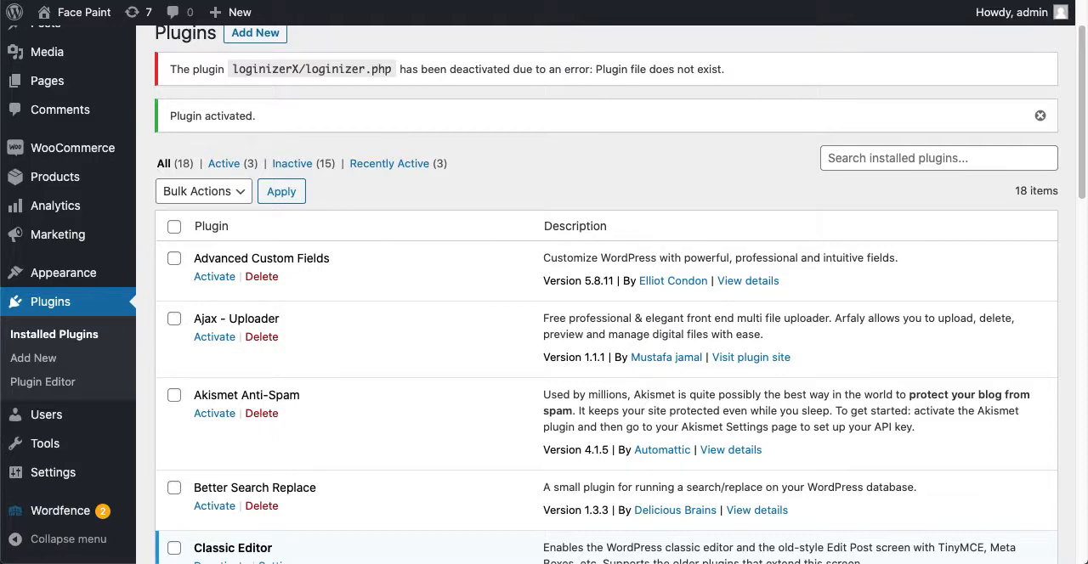
mouse_move(479, 323)
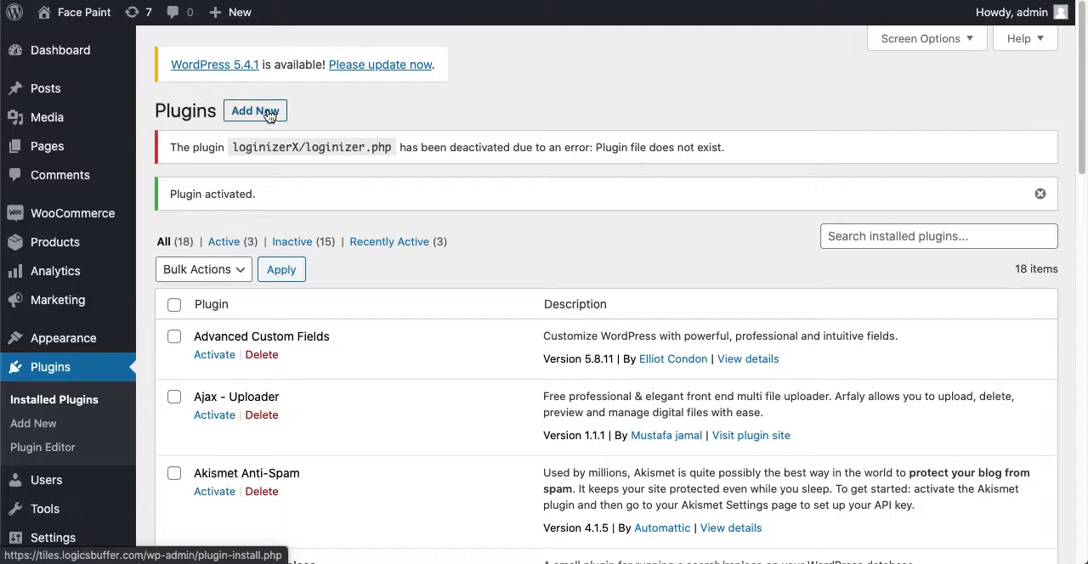
click(255, 110)
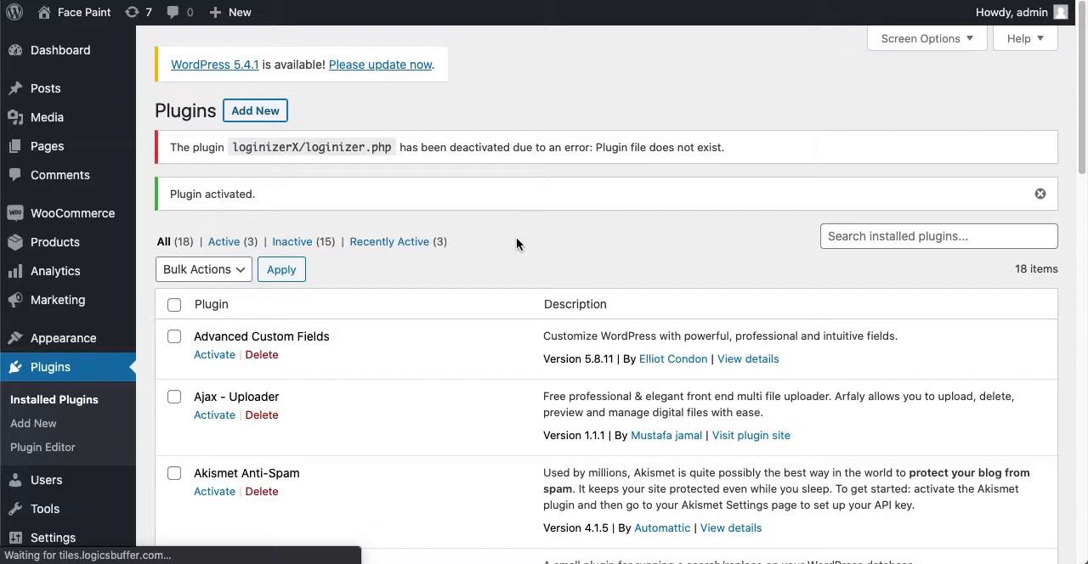
Bring up the Upload Plugin form and start choosing a zip file.
click(34, 423)
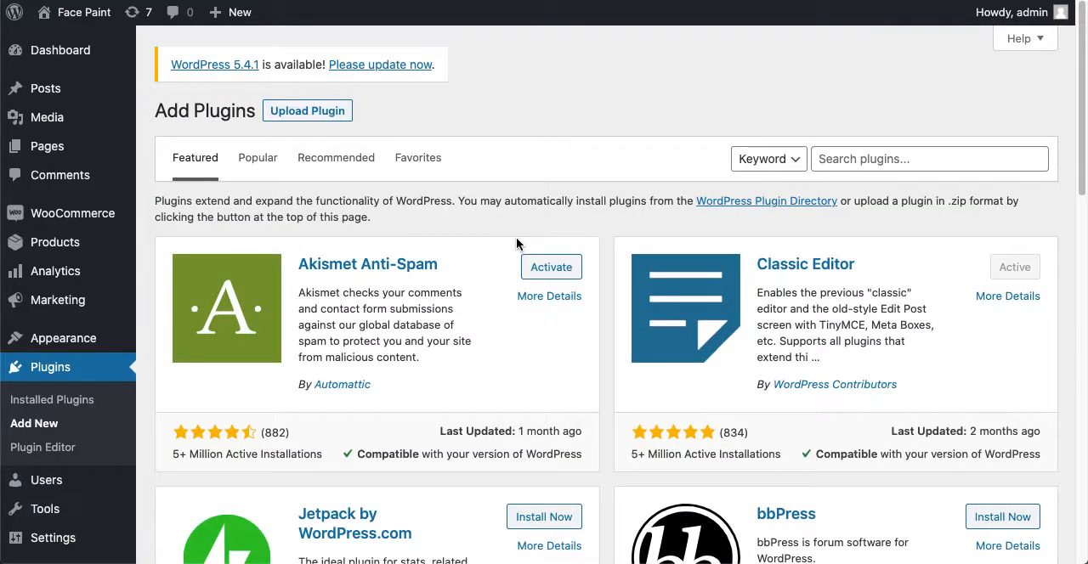
click(306, 110)
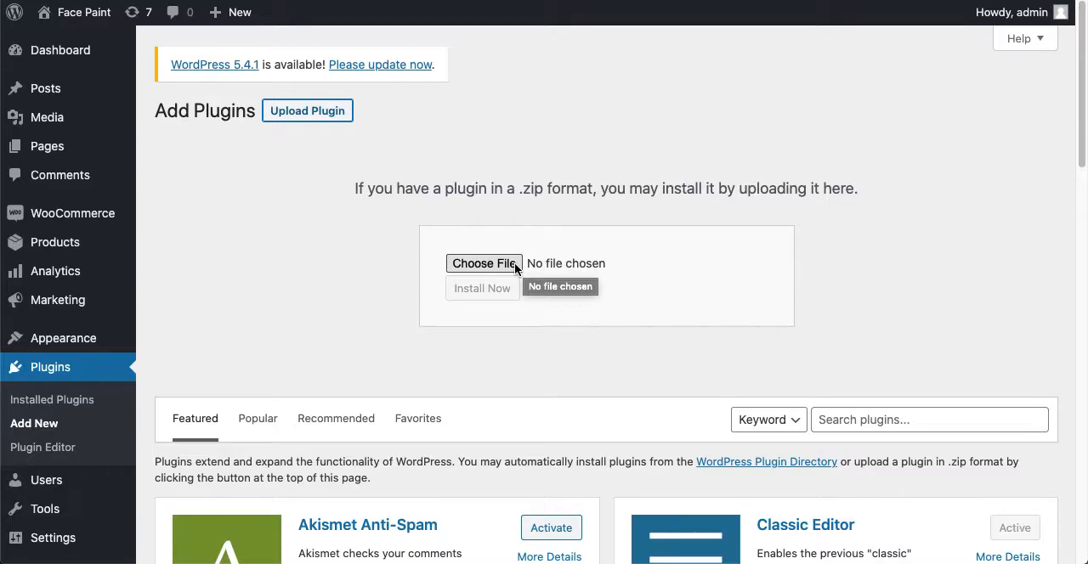
scroll(down, 3)
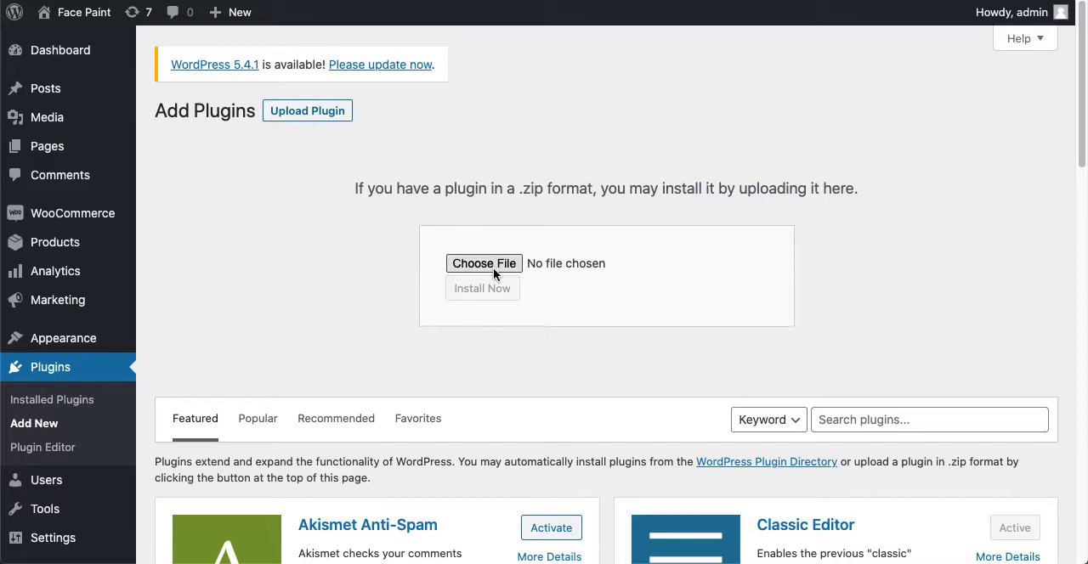
click(482, 264)
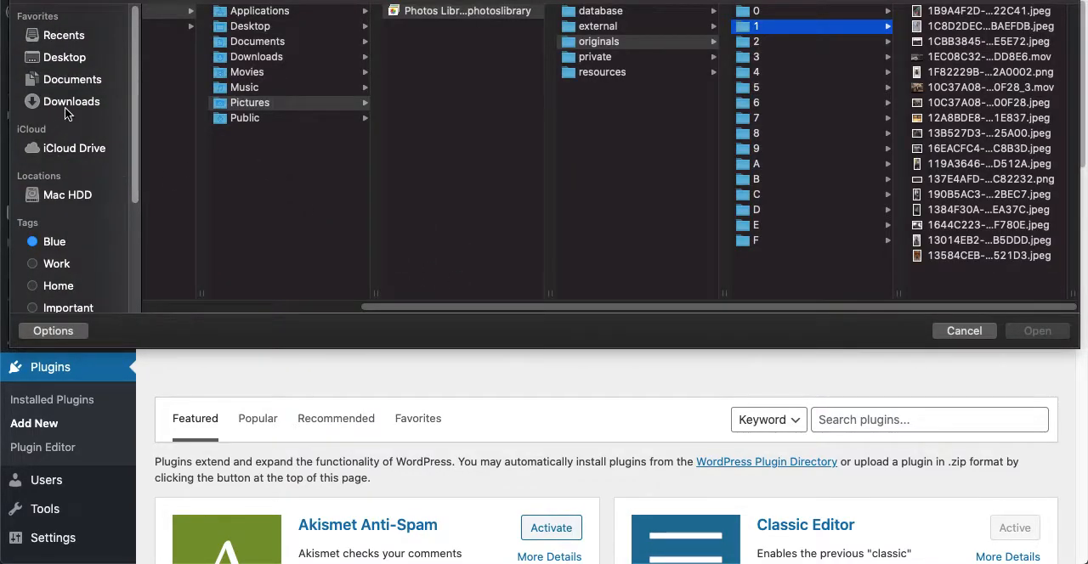
Select fancy-product-designer.zip from Documents > Web Data in the file picker.
click(72, 102)
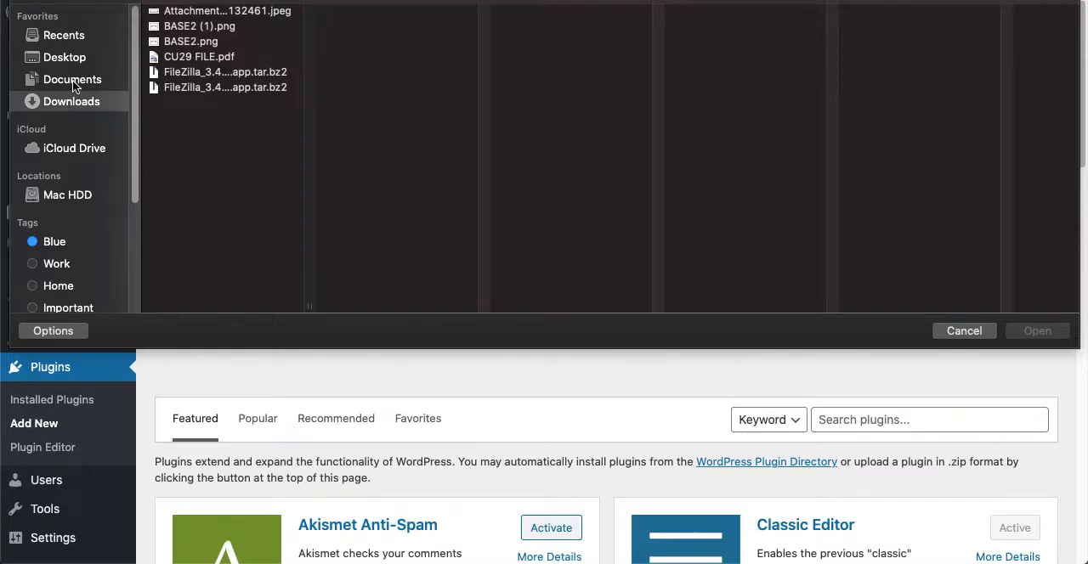
click(71, 79)
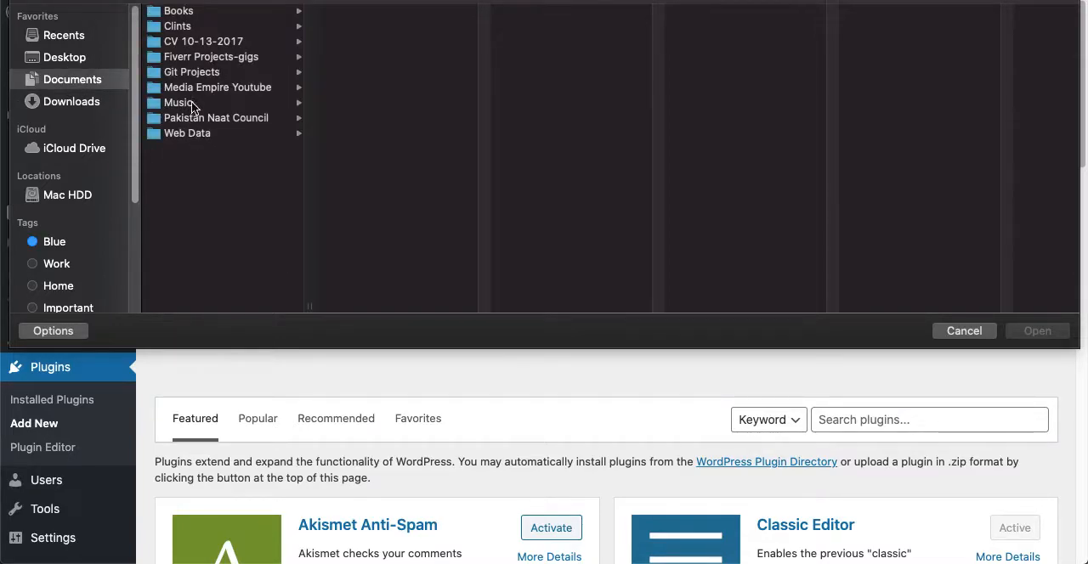
click(187, 133)
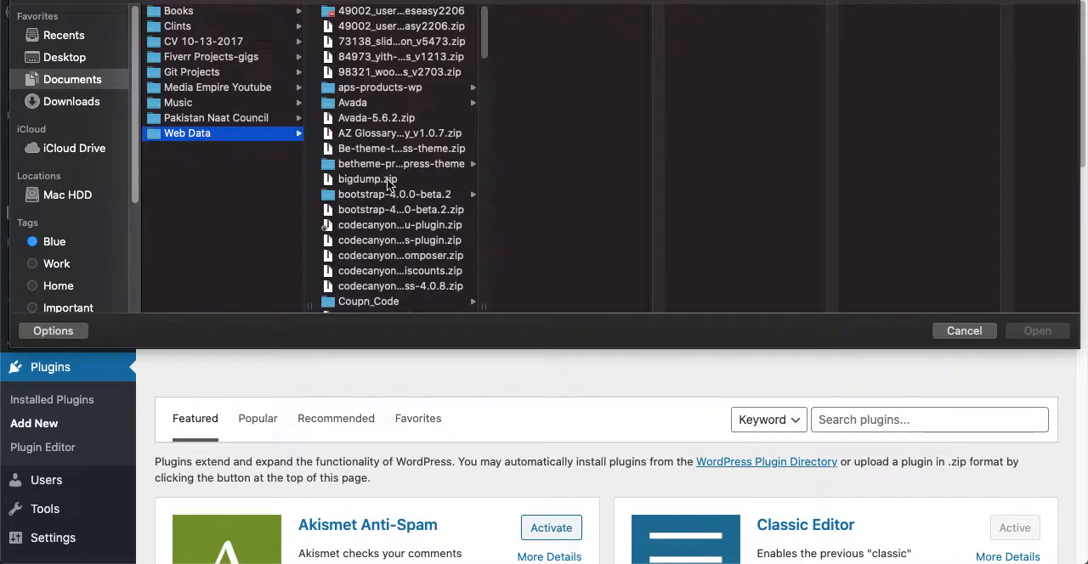
scroll(down, 3)
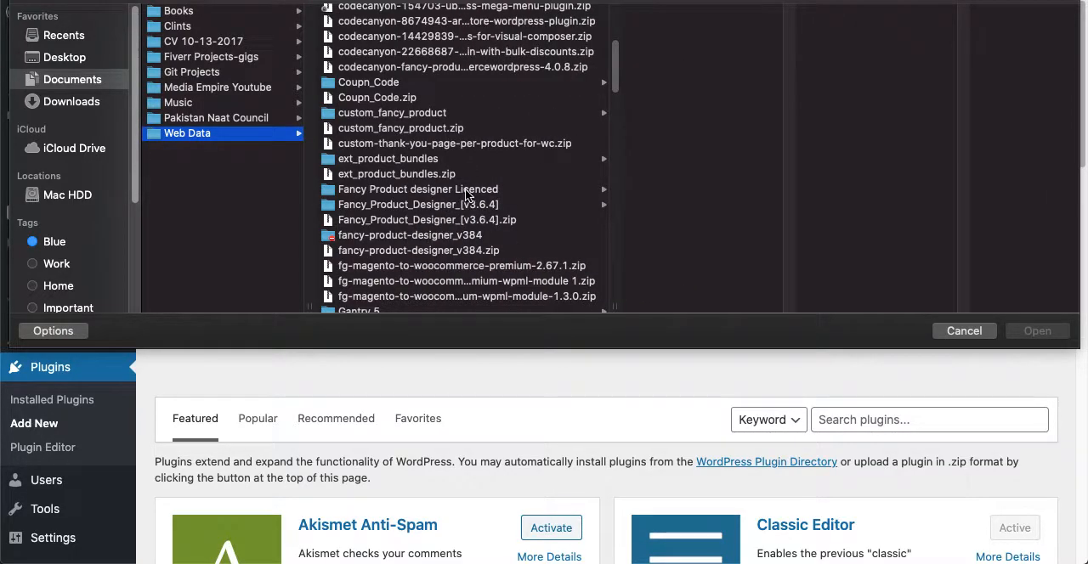
click(418, 188)
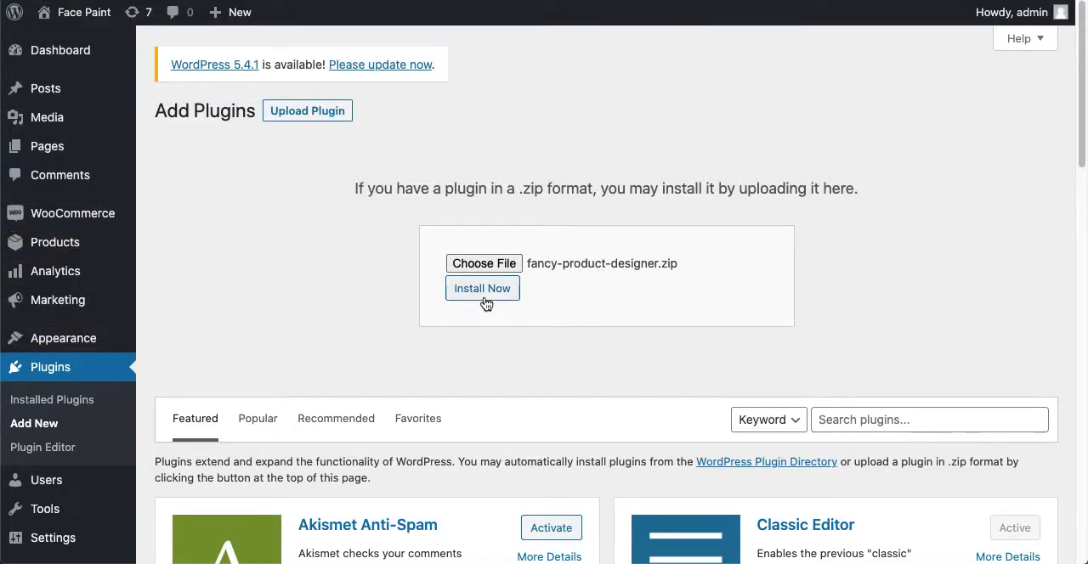
Upload and install the chosen fancy-product-designer.zip plugin.
click(482, 289)
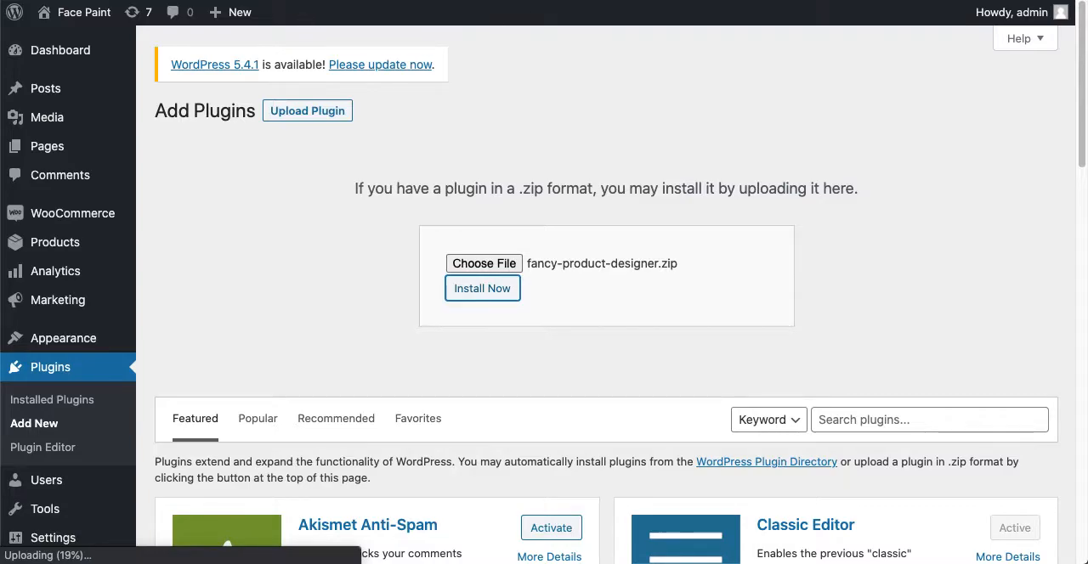
scroll(down, 3)
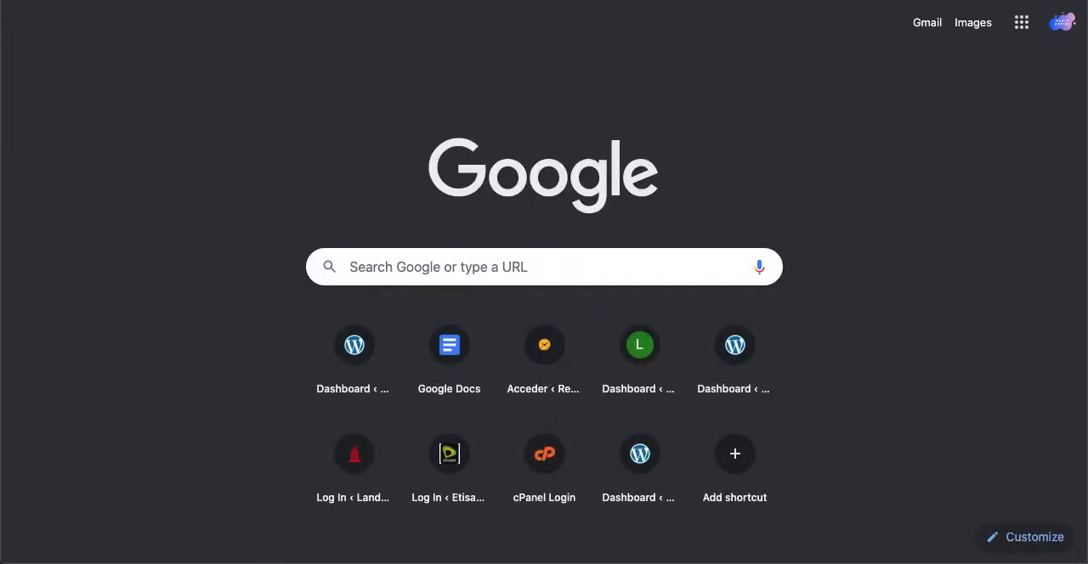
Sign in to cPanel with the account credentials to reach the hosting dashboard.
text(logic)
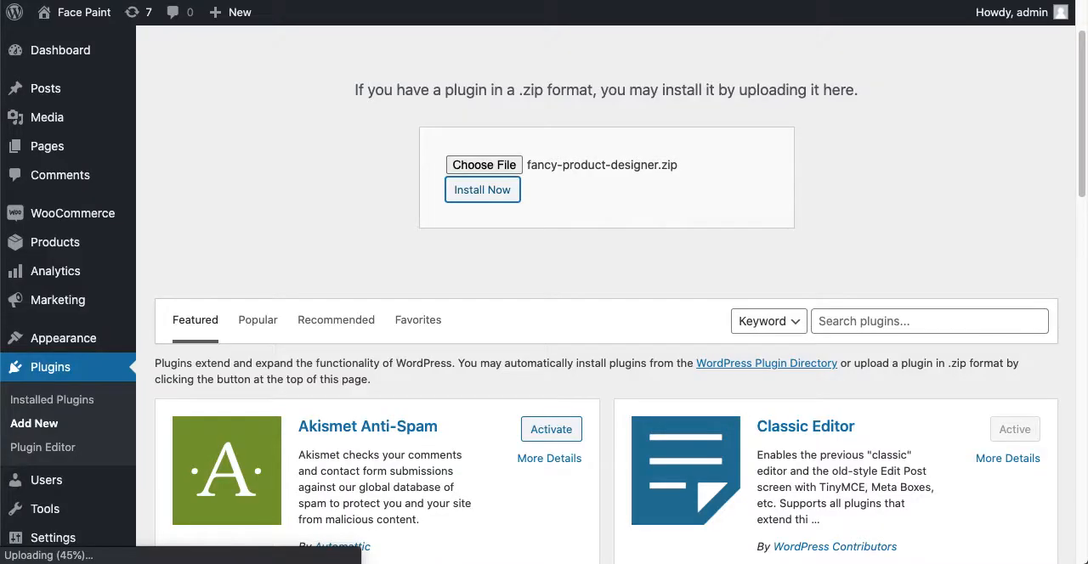
mouse_move(221, 269)
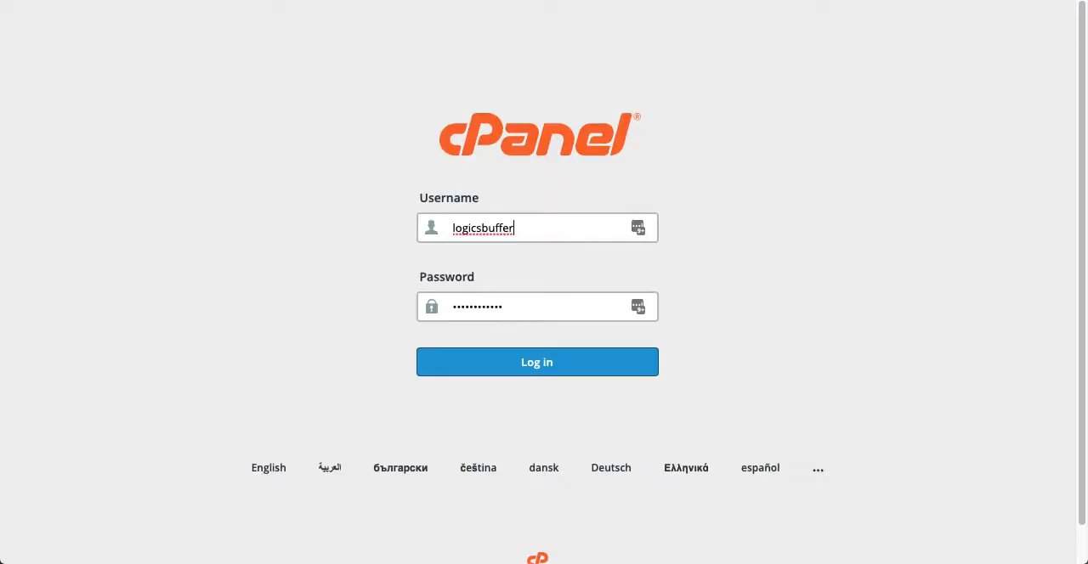
click(537, 360)
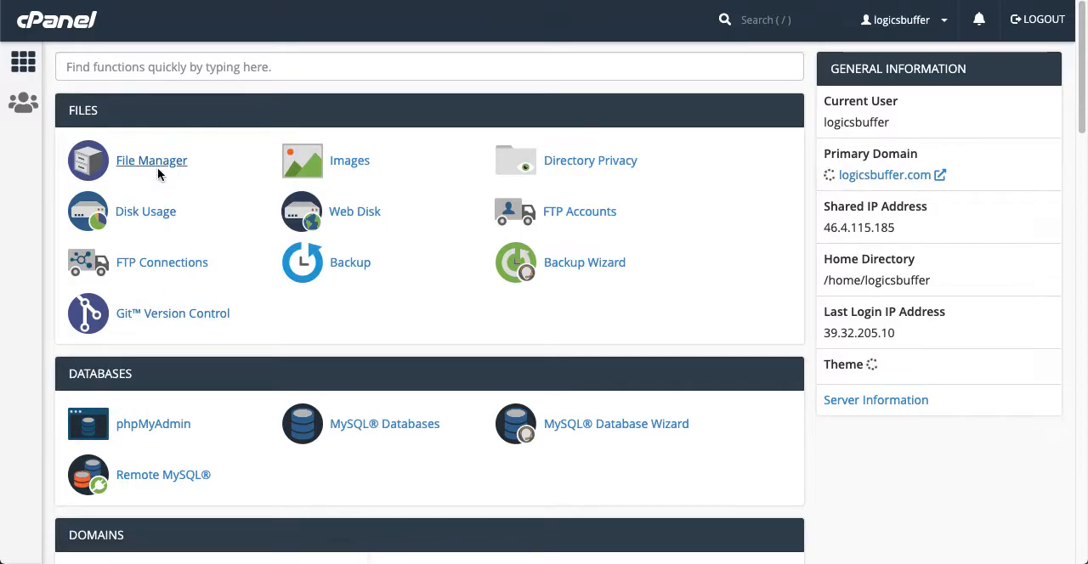
Extract fancy-product-designer.zip into tiles/wp-content/plugins via the cPanel File Manager.
click(151, 159)
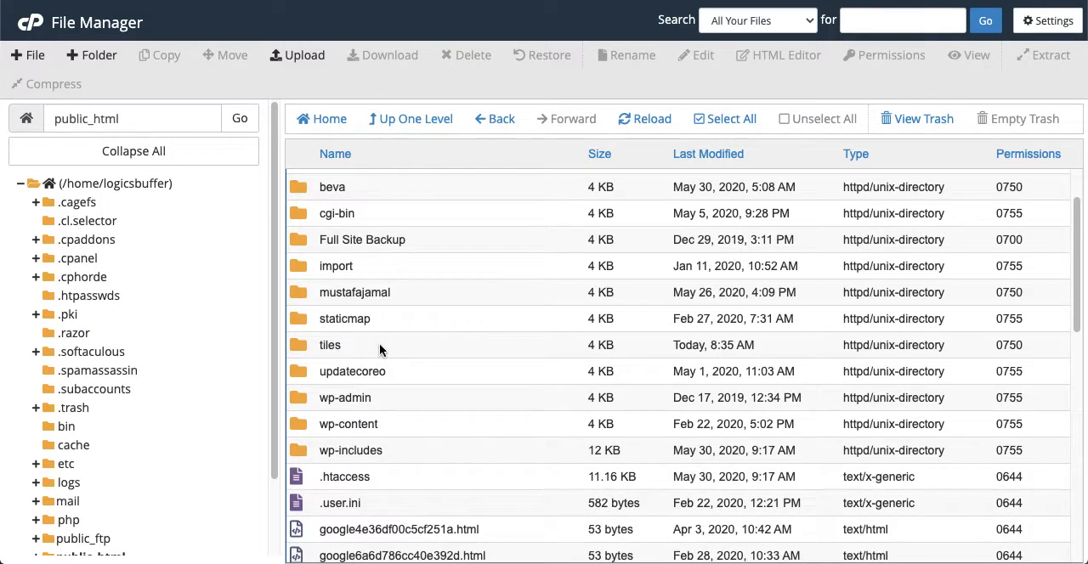
double_click(329, 345)
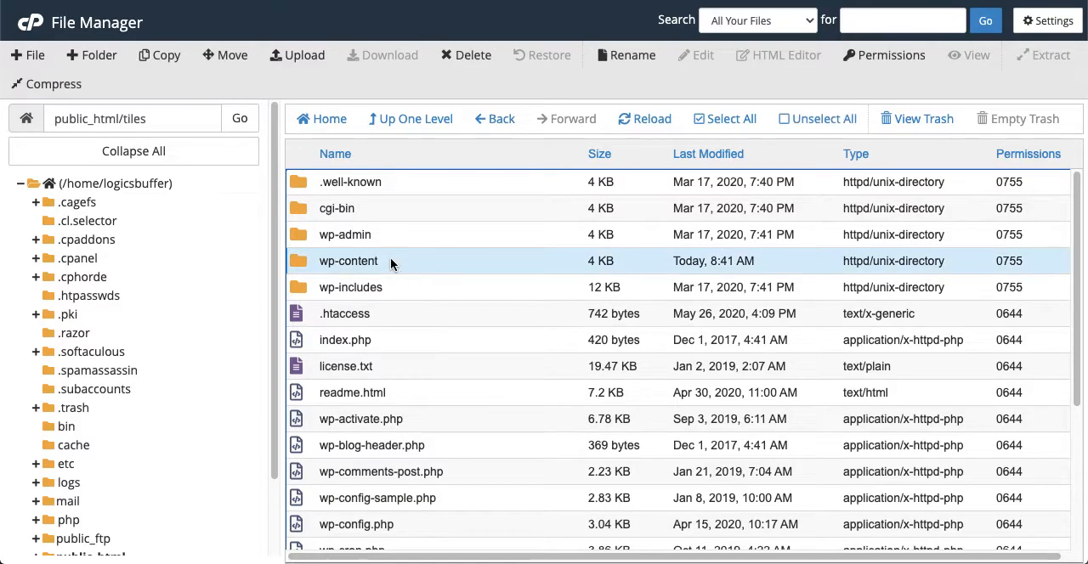
double_click(348, 261)
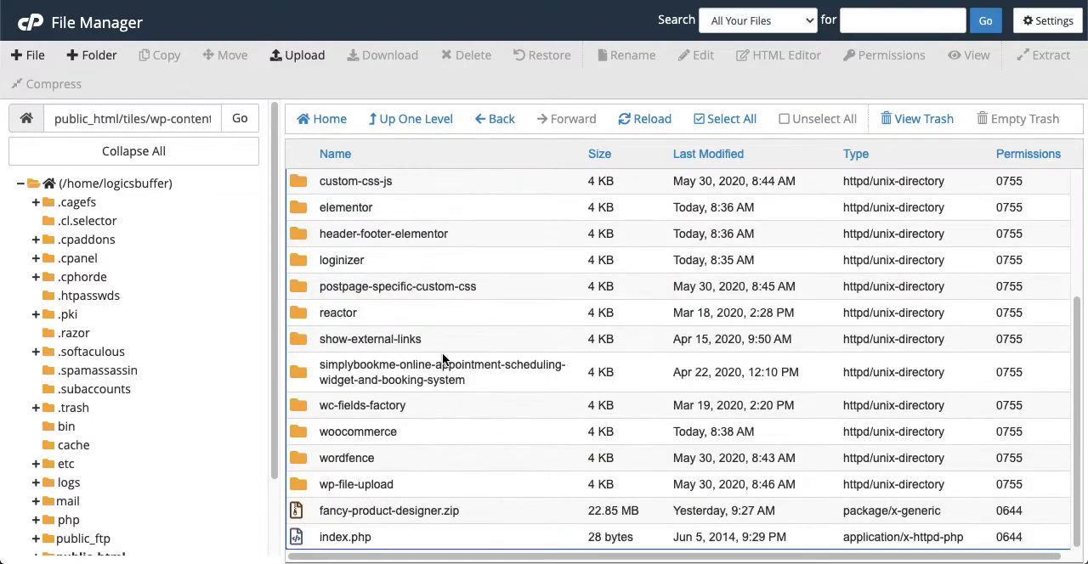
mouse_move(428, 394)
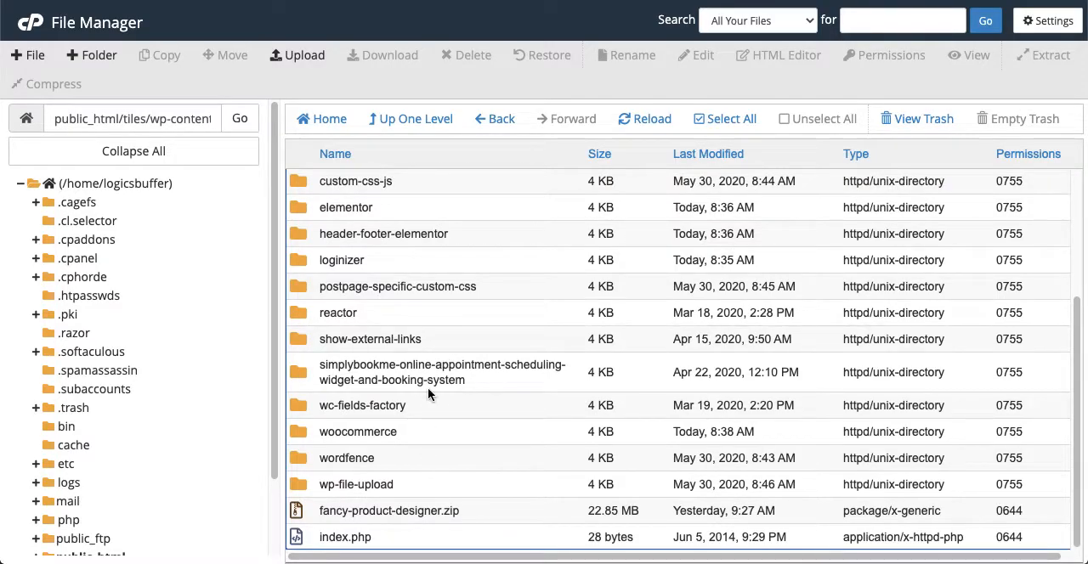
mouse_move(510, 518)
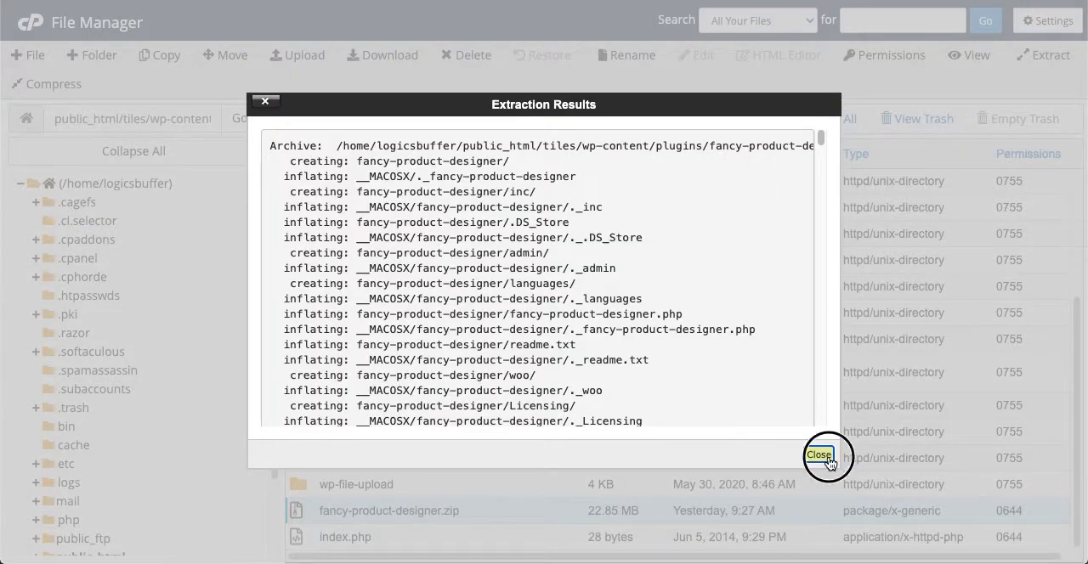
click(819, 456)
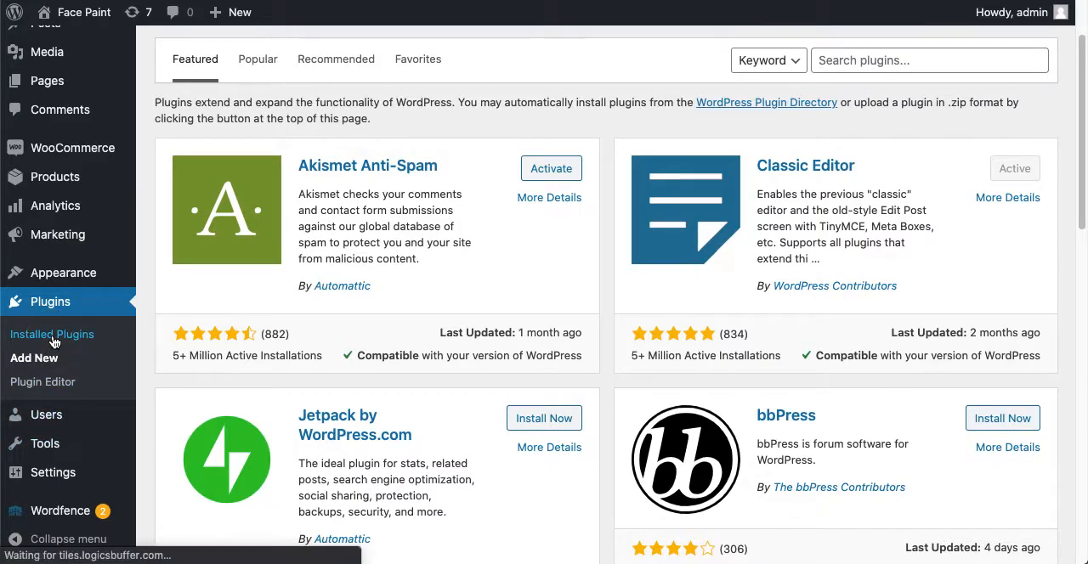
Activate Fancy Product Designer from the Installed Plugins list.
click(51, 333)
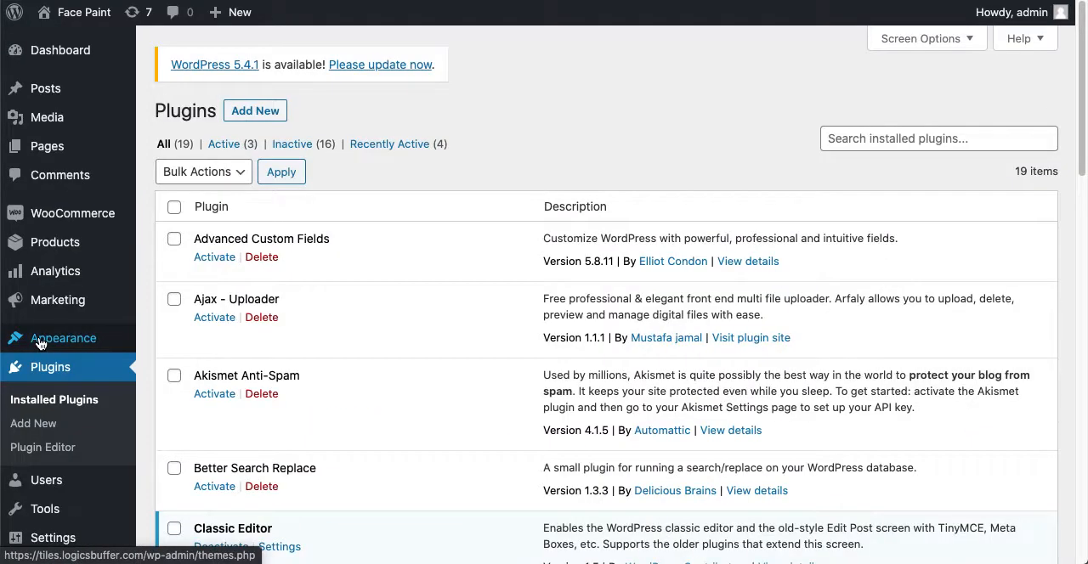
scroll(down, 3)
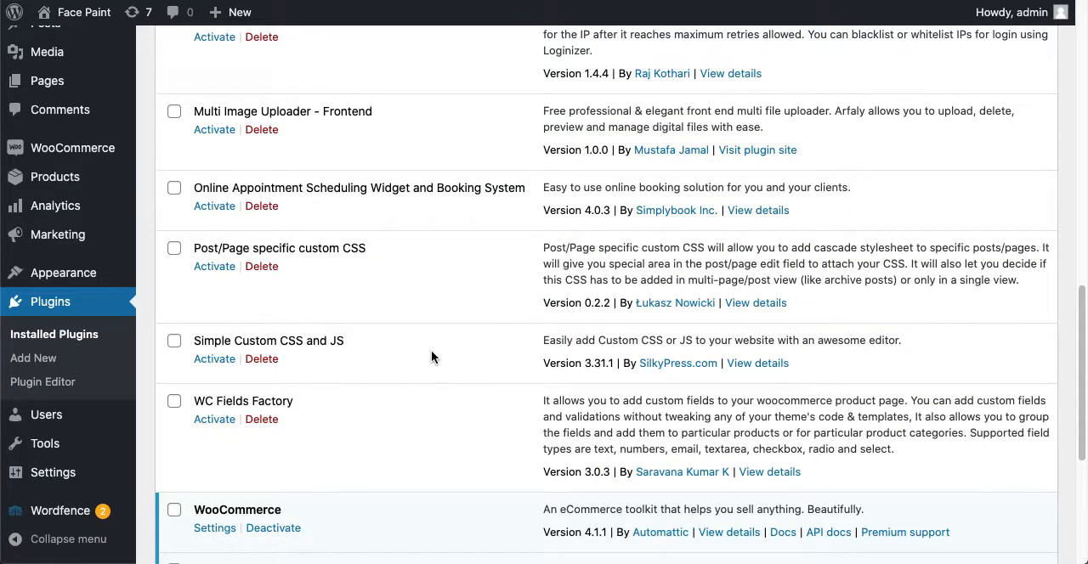
scroll(up, 3)
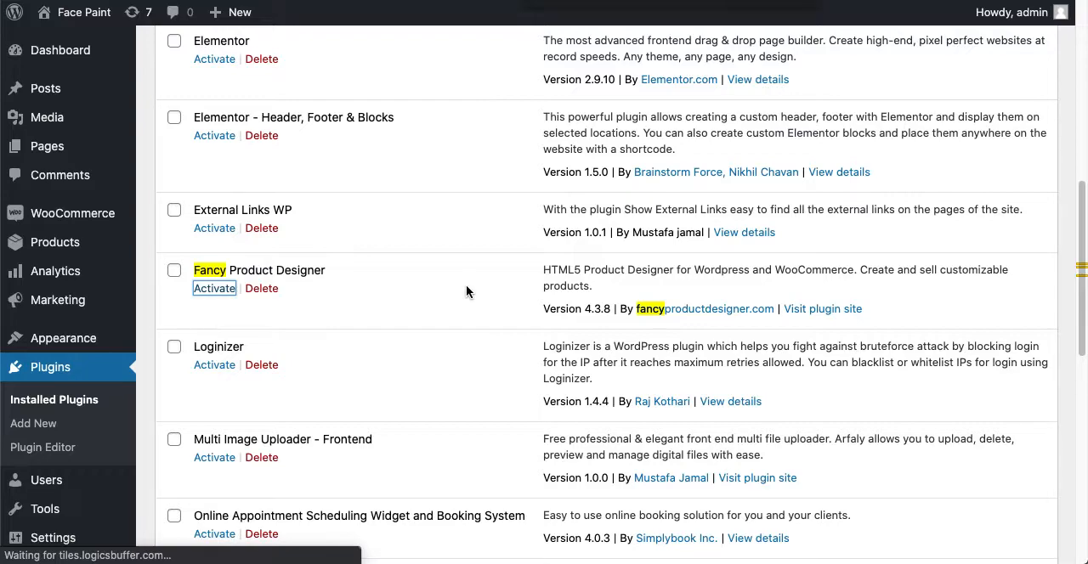
click(214, 289)
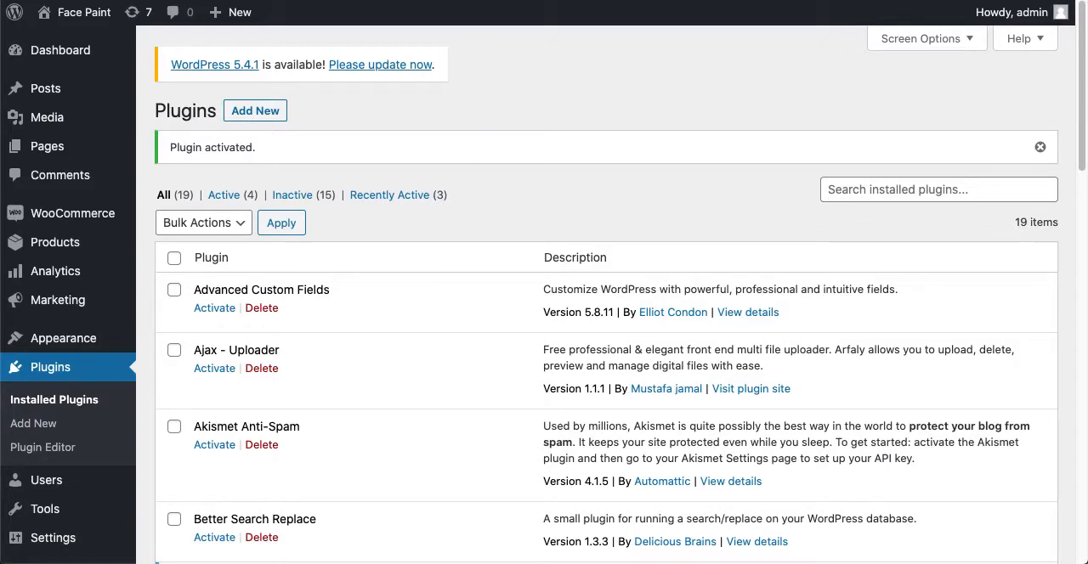
mouse_move(201, 445)
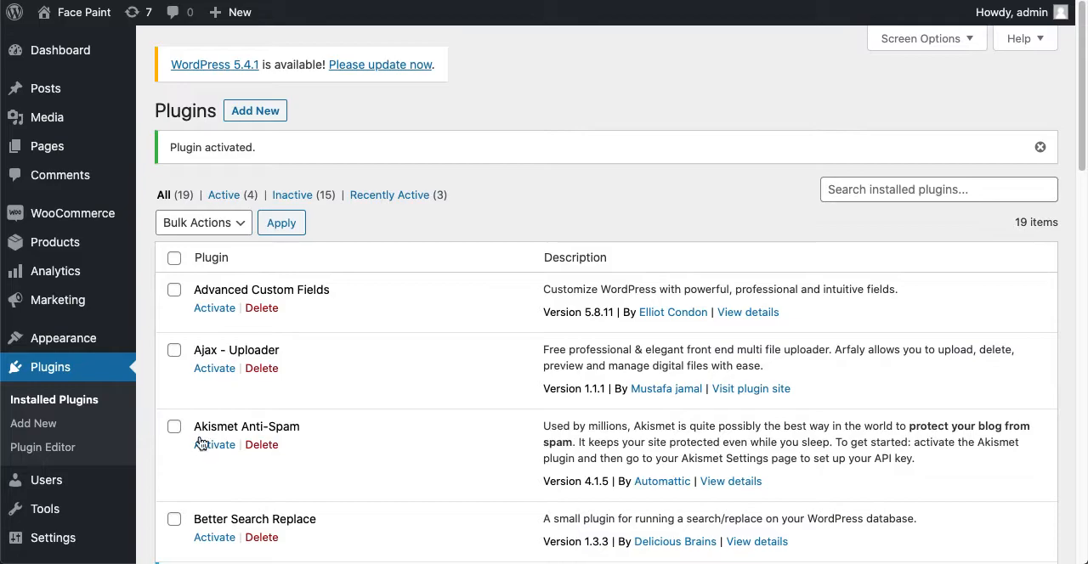
Go to Fancy Product Designer > Products, listing the Business Card product.
scroll(down, 3)
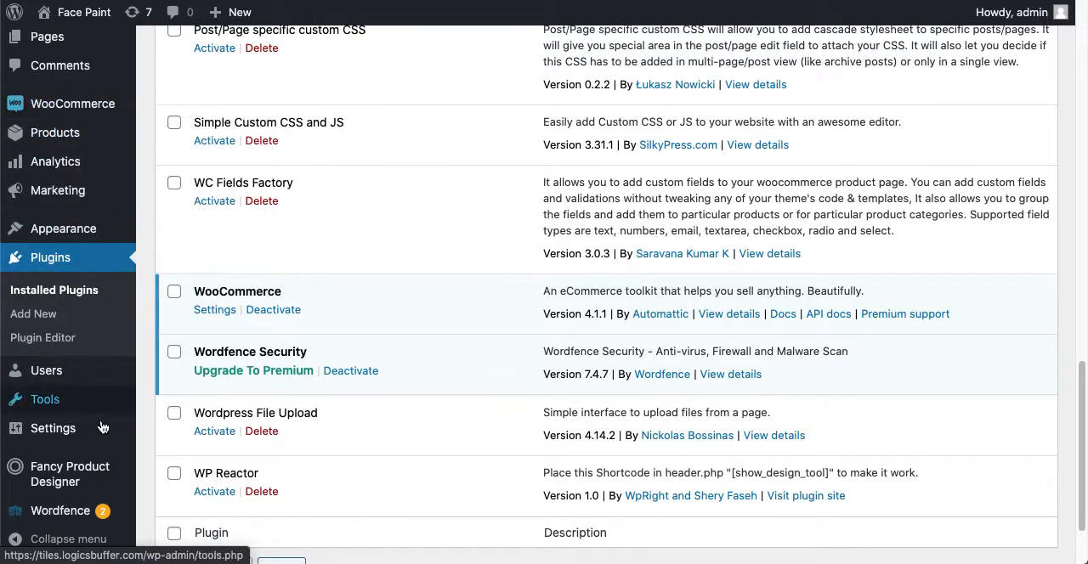
mouse_move(70, 472)
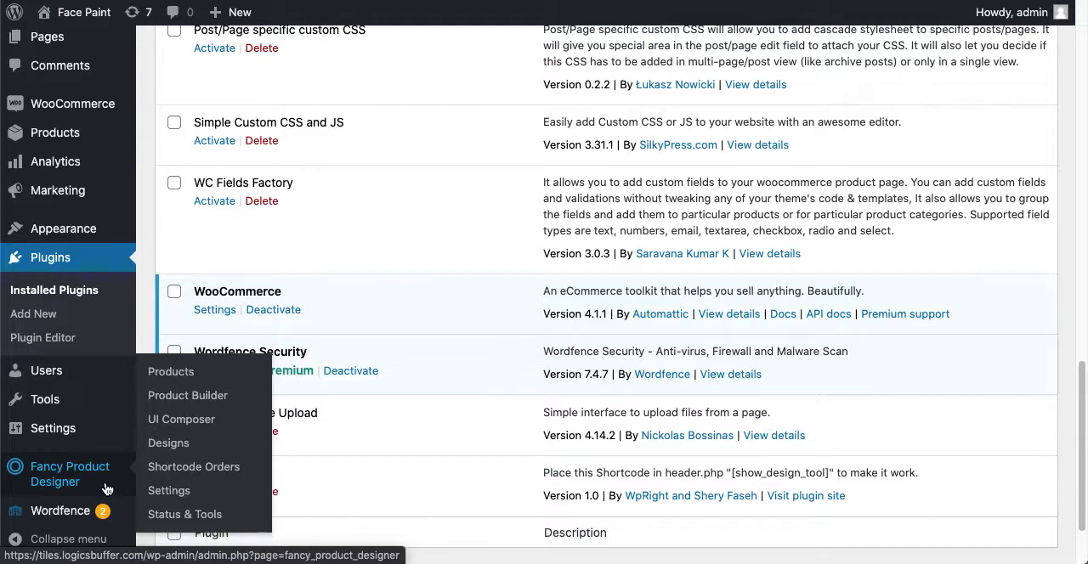
mouse_move(93, 491)
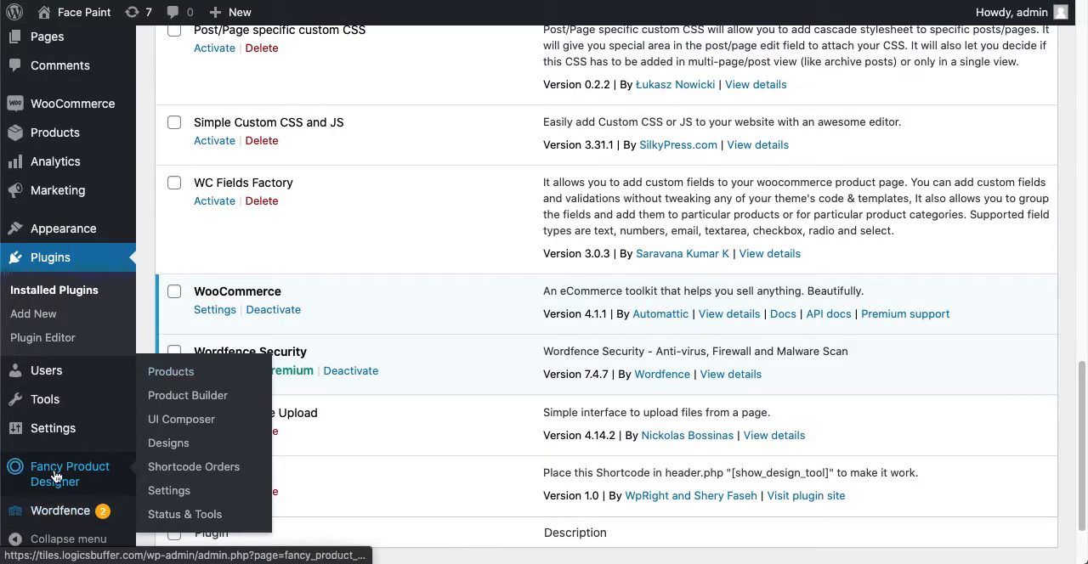
click(170, 370)
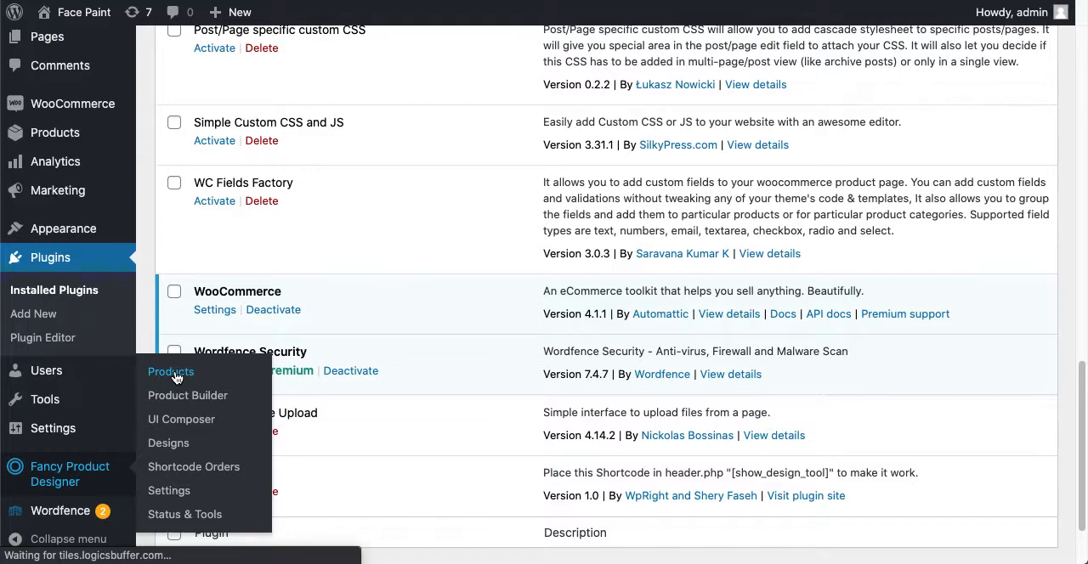
click(170, 372)
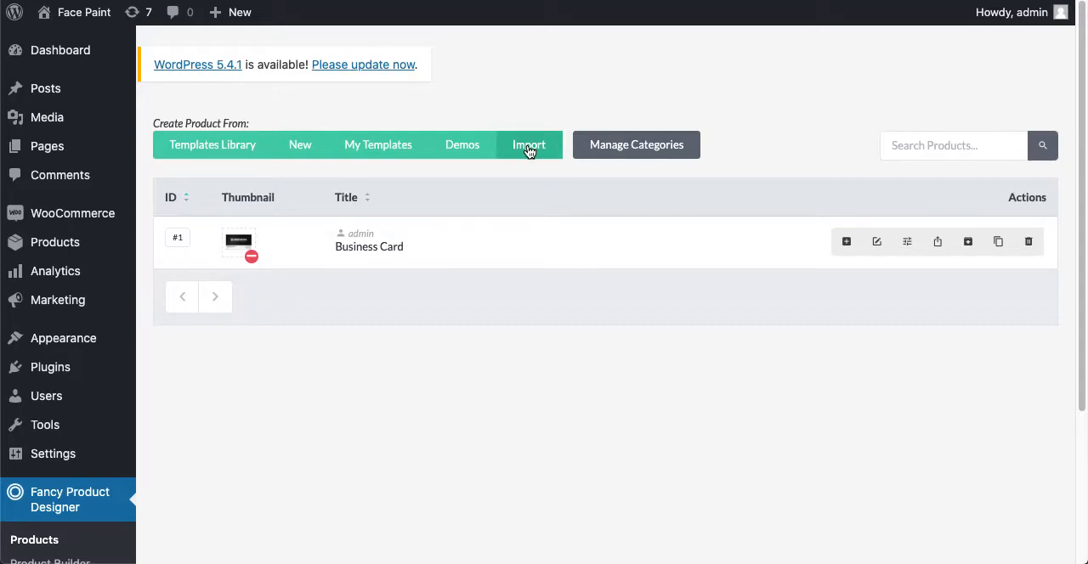
Download the Photo Frame demo from the FPD Demos list to the Desktop as photo_frame.zip.
click(462, 144)
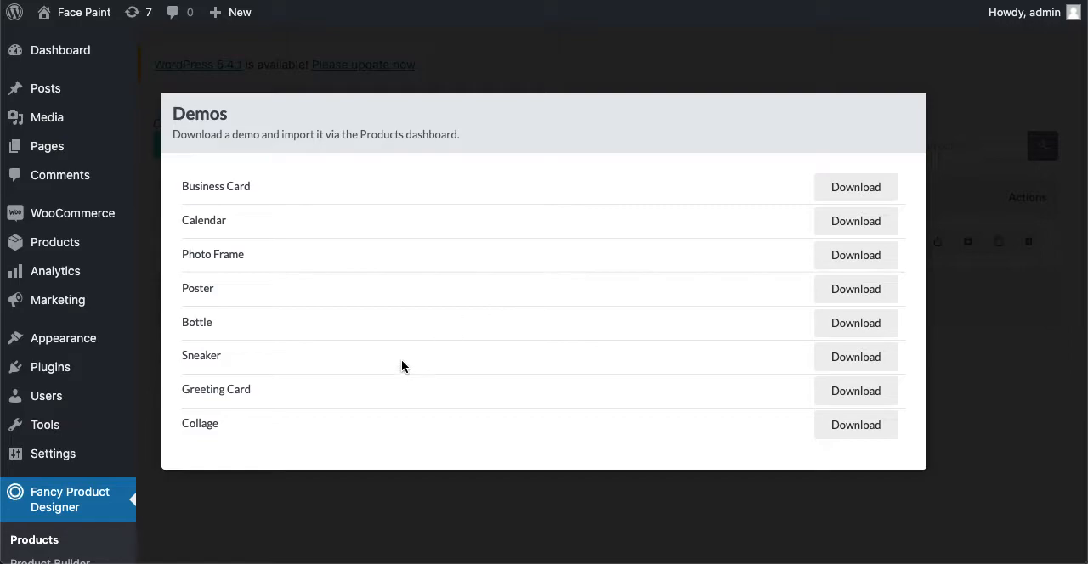
mouse_move(230, 340)
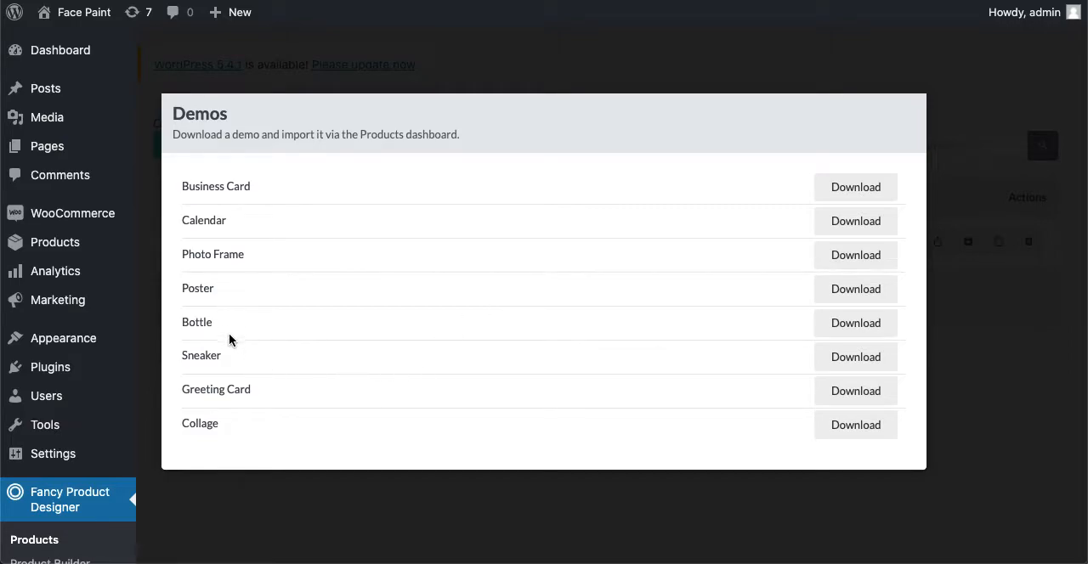
mouse_move(241, 421)
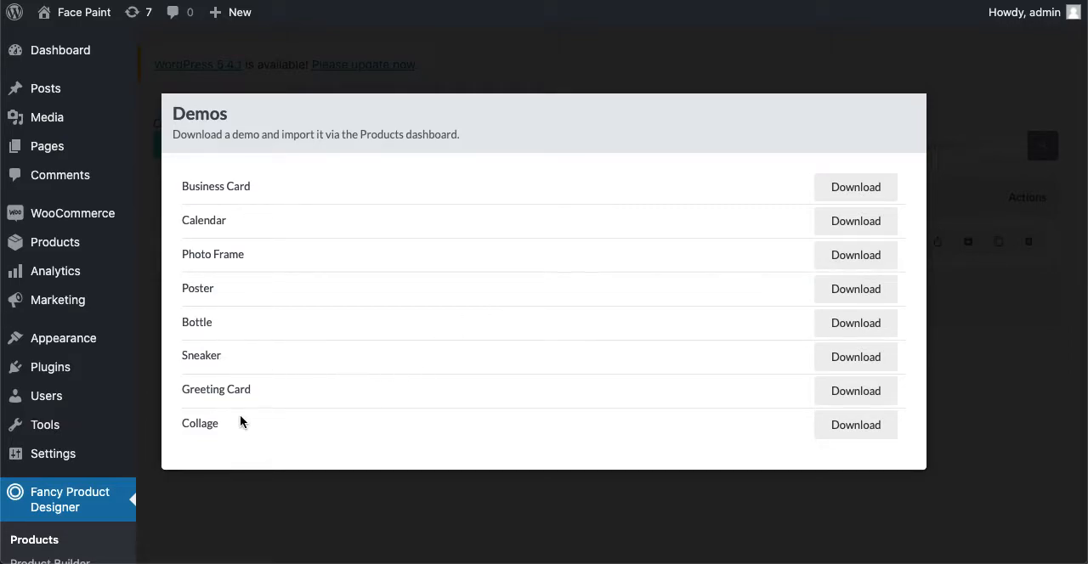
mouse_move(252, 234)
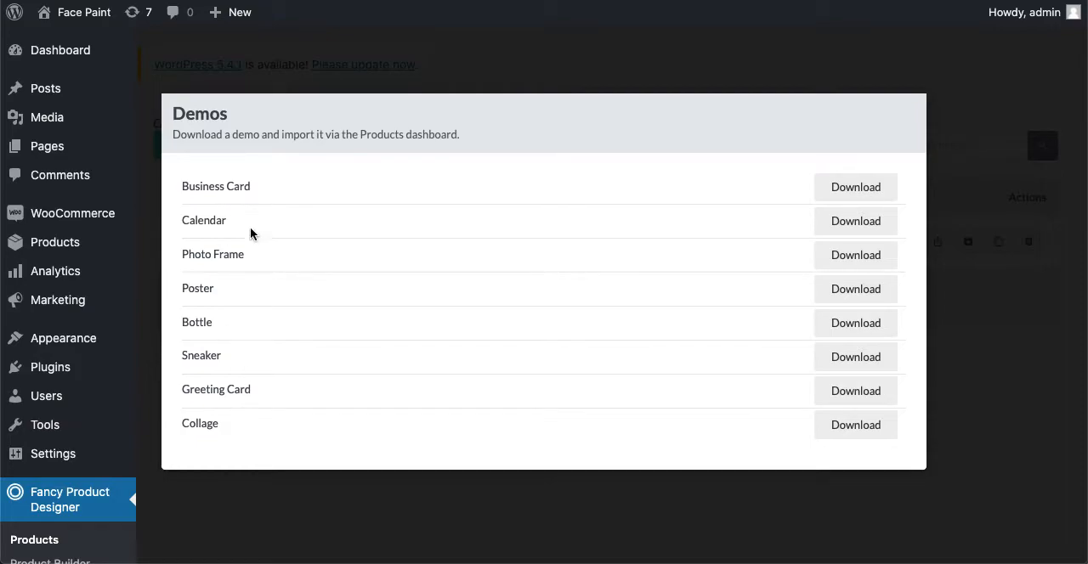
mouse_move(258, 262)
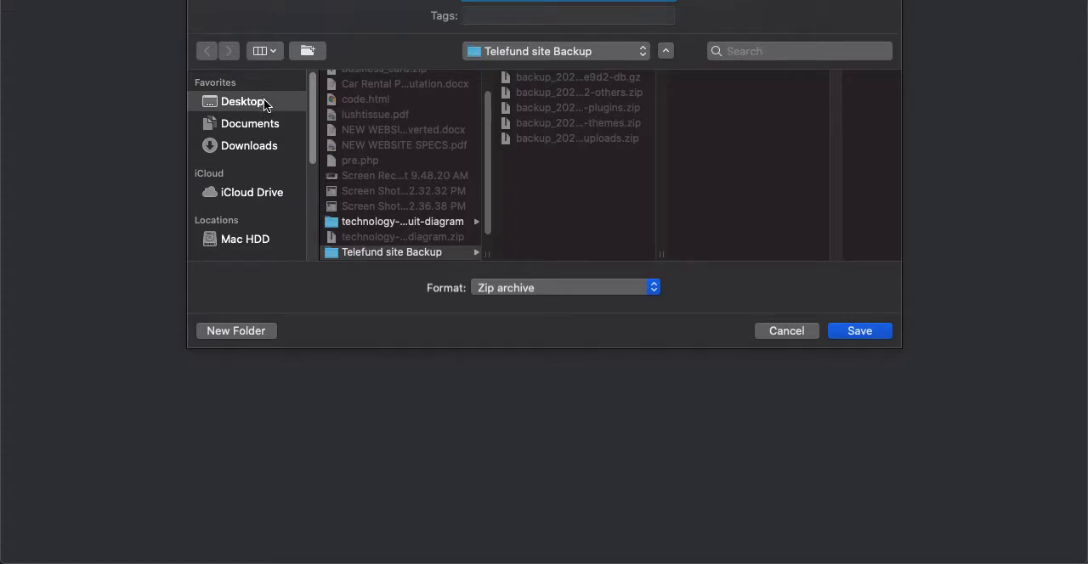
mouse_move(273, 109)
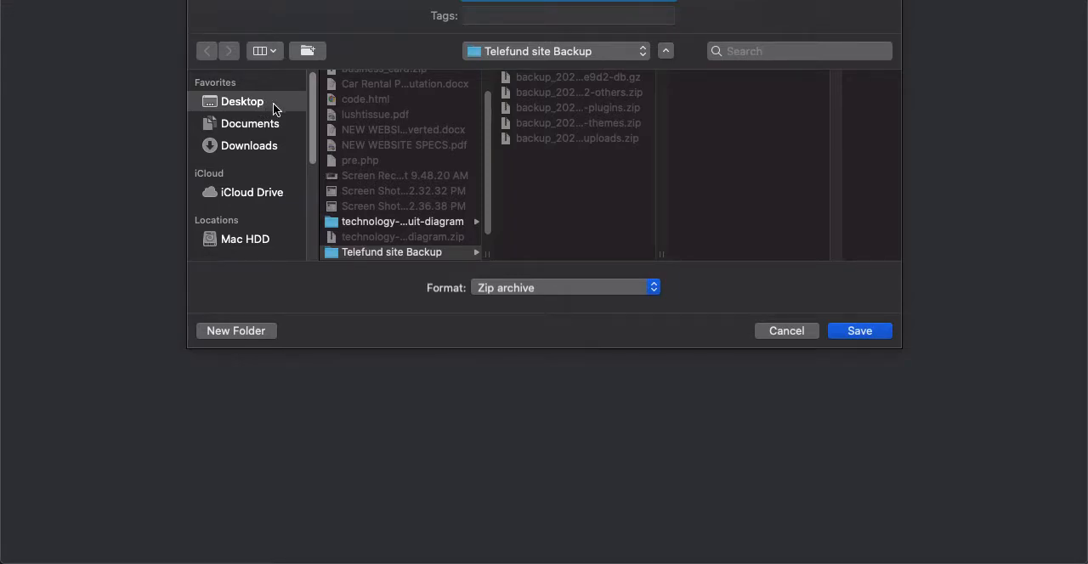
click(241, 102)
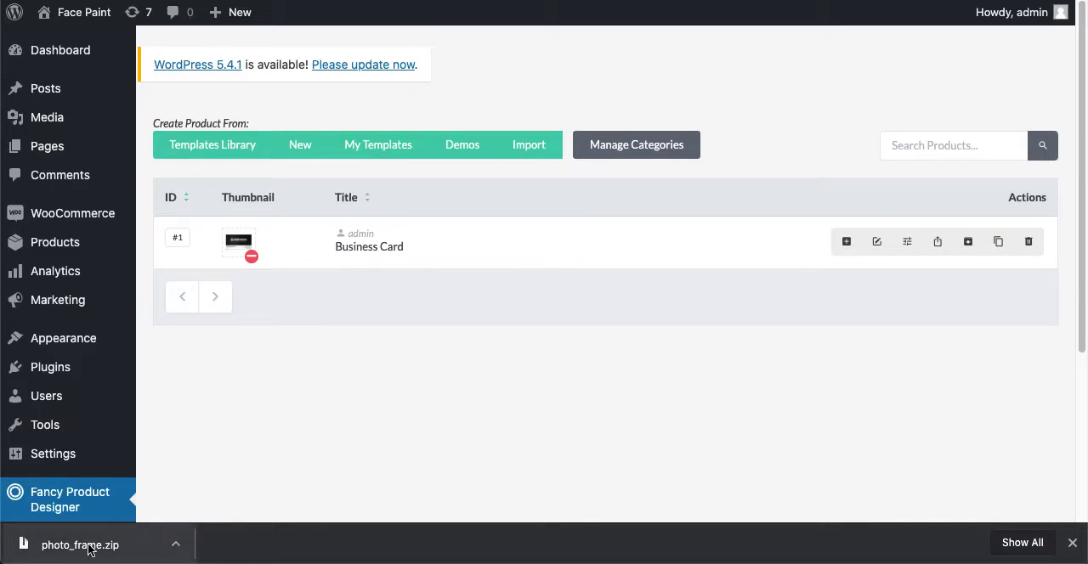
mouse_move(462, 144)
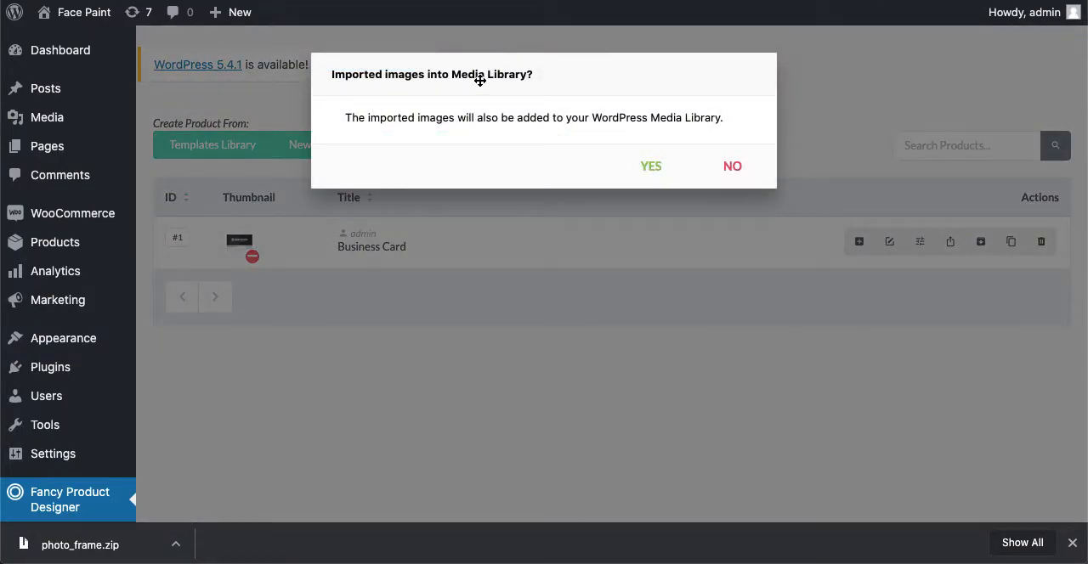
mouse_move(415, 88)
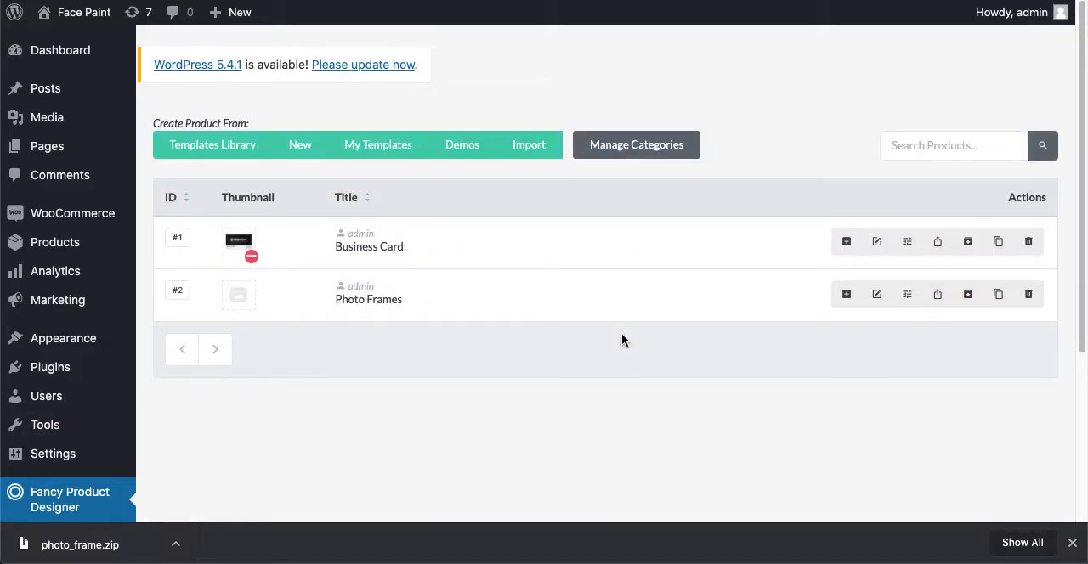
mouse_move(591, 283)
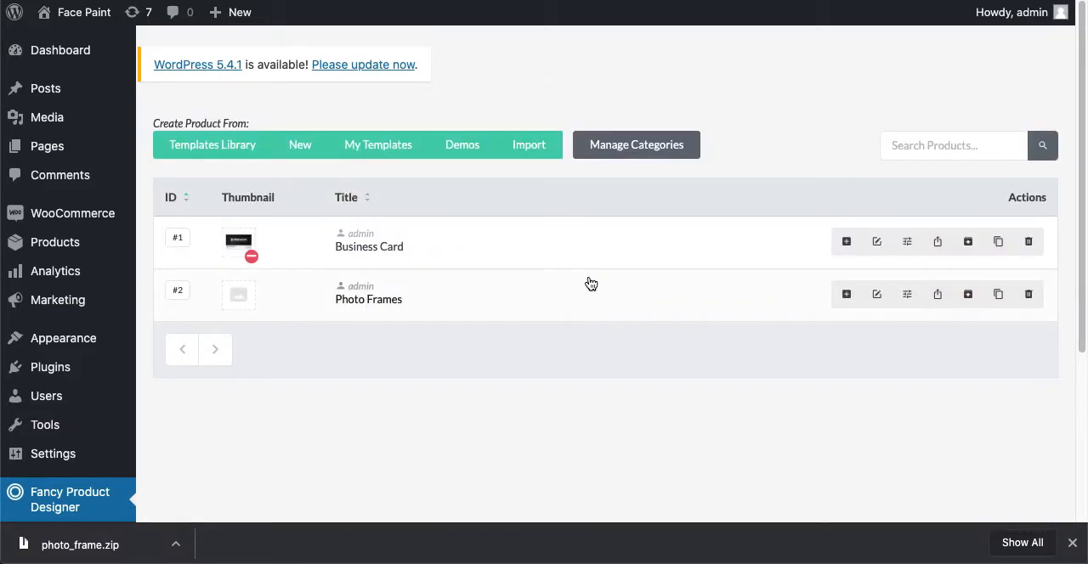
mouse_move(608, 302)
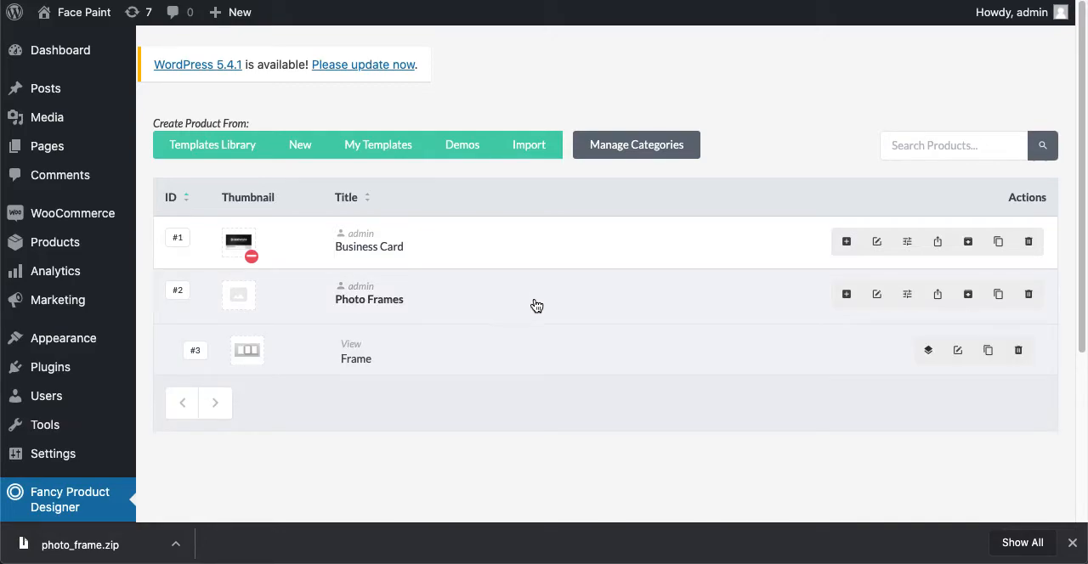
mouse_move(355, 367)
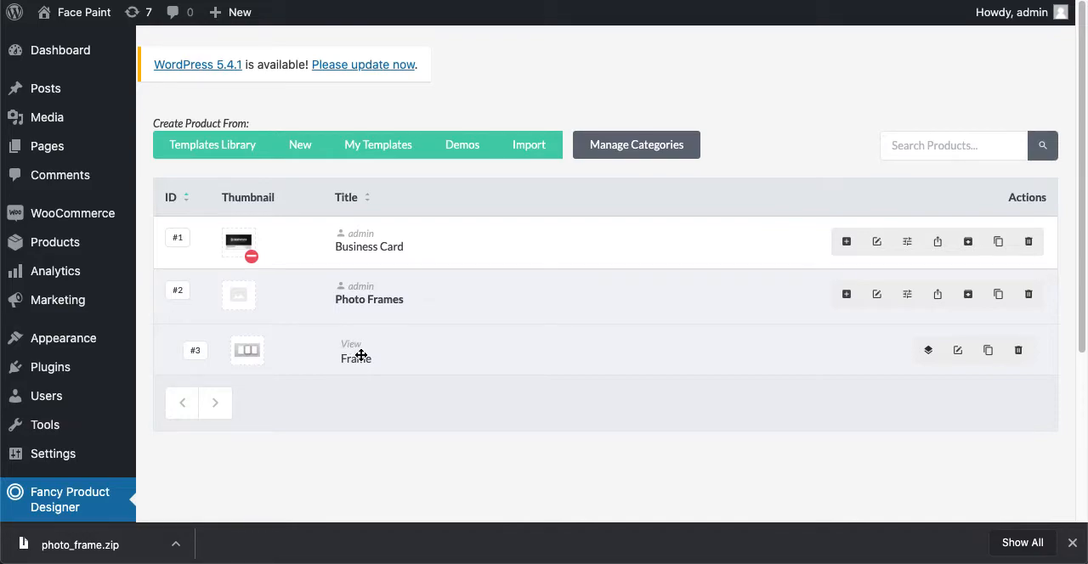
mouse_move(486, 309)
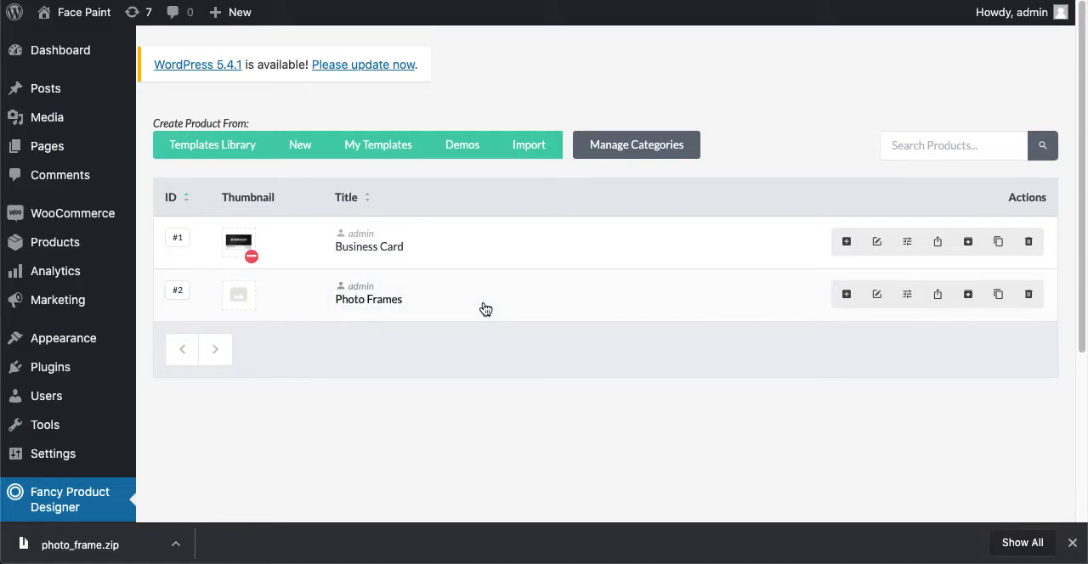
mouse_move(391, 320)
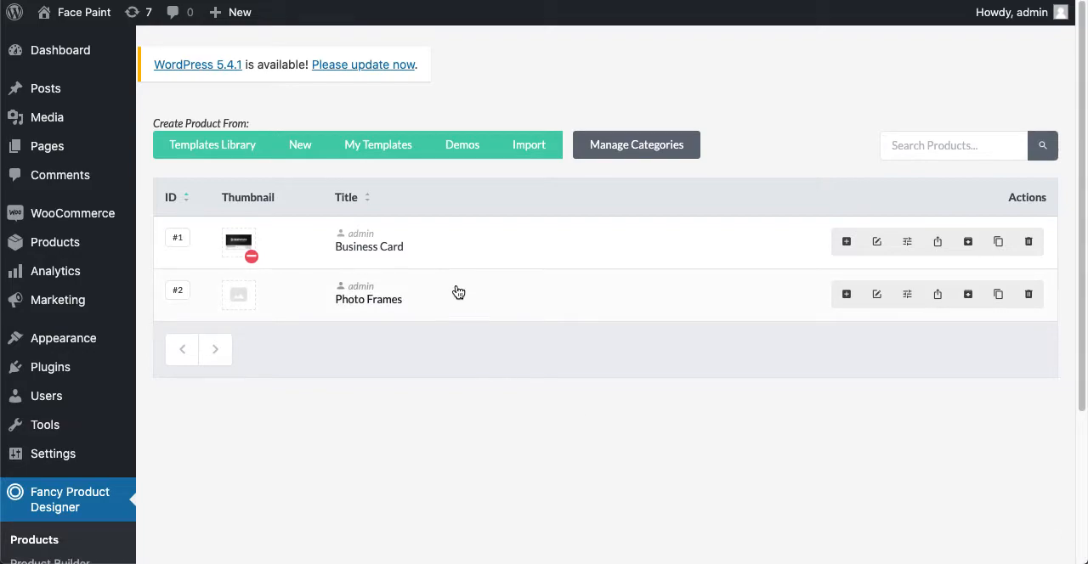
mouse_move(461, 297)
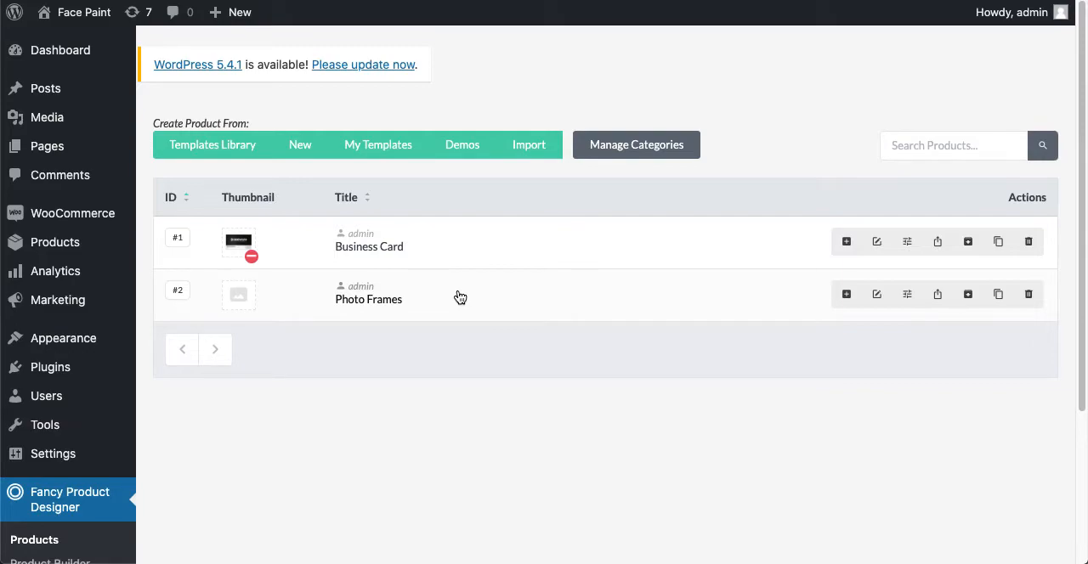
mouse_move(55, 242)
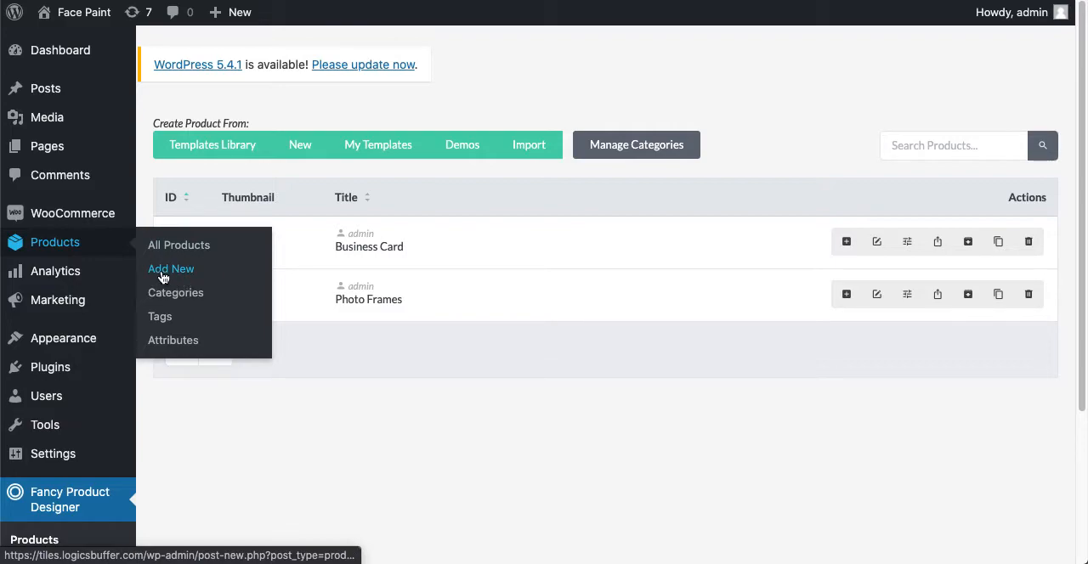
mouse_move(55, 242)
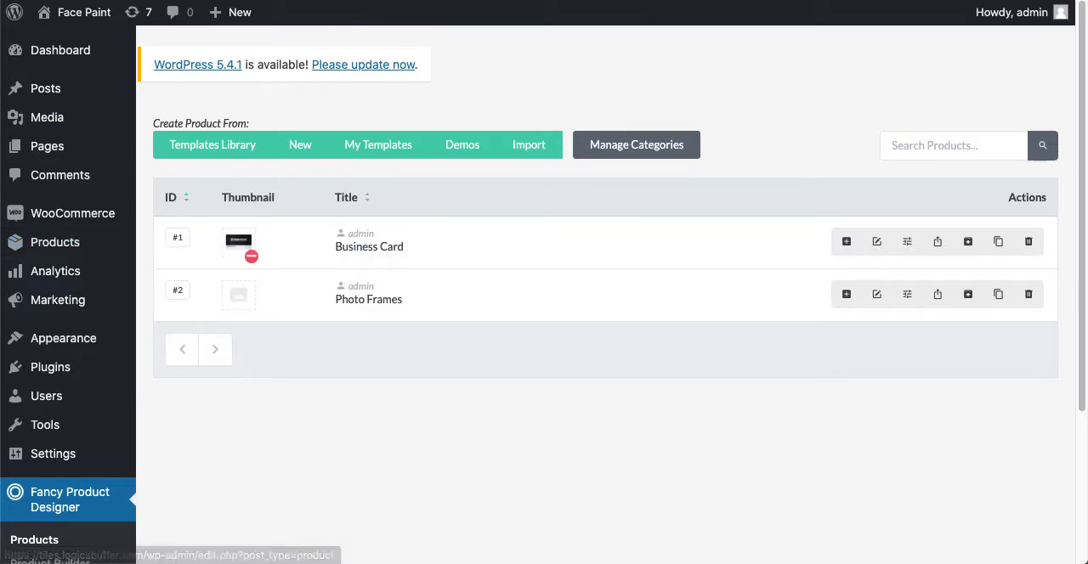
mouse_move(54, 241)
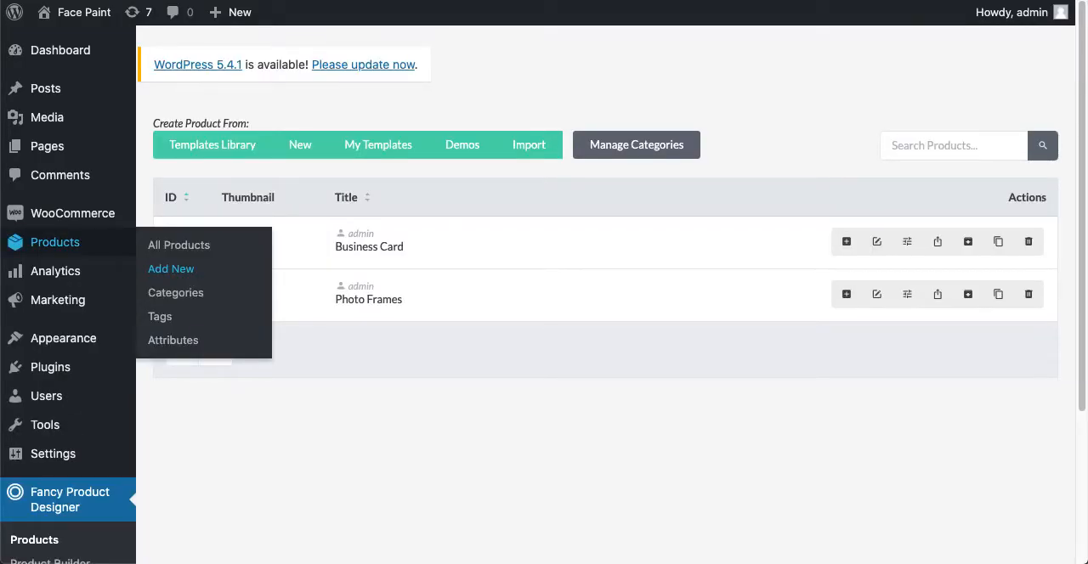
Create a new WooCommerce product and name it 'Photo Frames'.
click(170, 269)
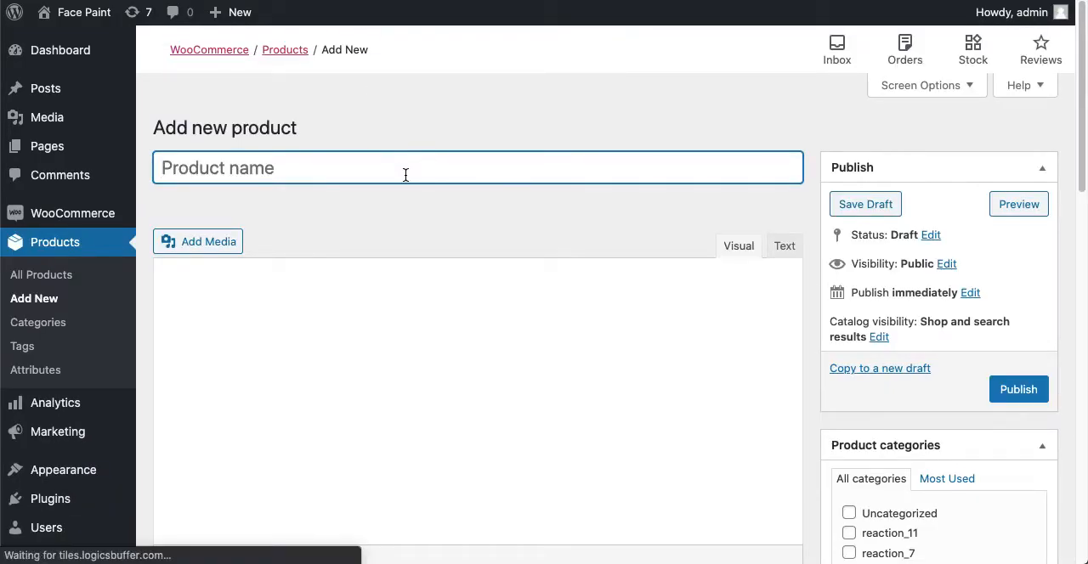
text(Photo Frames)
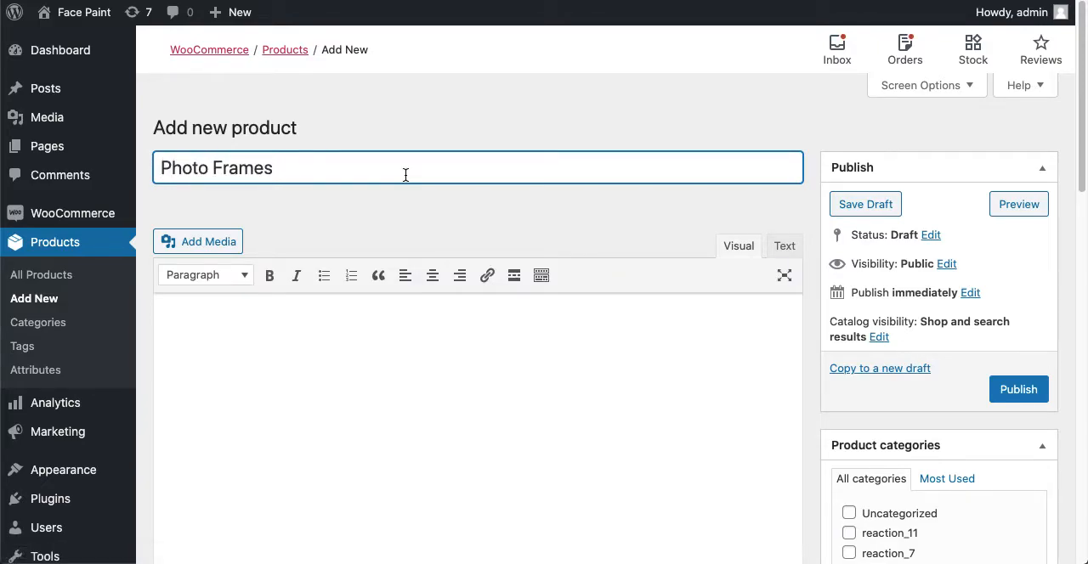
Set the designer source to individual products and review the FPD Products list (Business Card, Photo Frames).
scroll(down, 3)
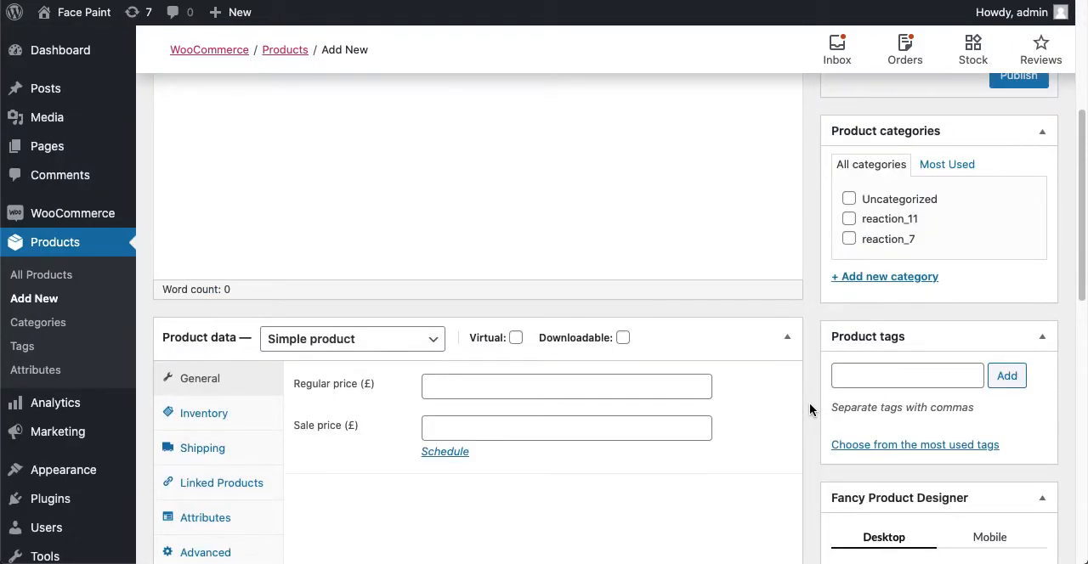
scroll(down, 3)
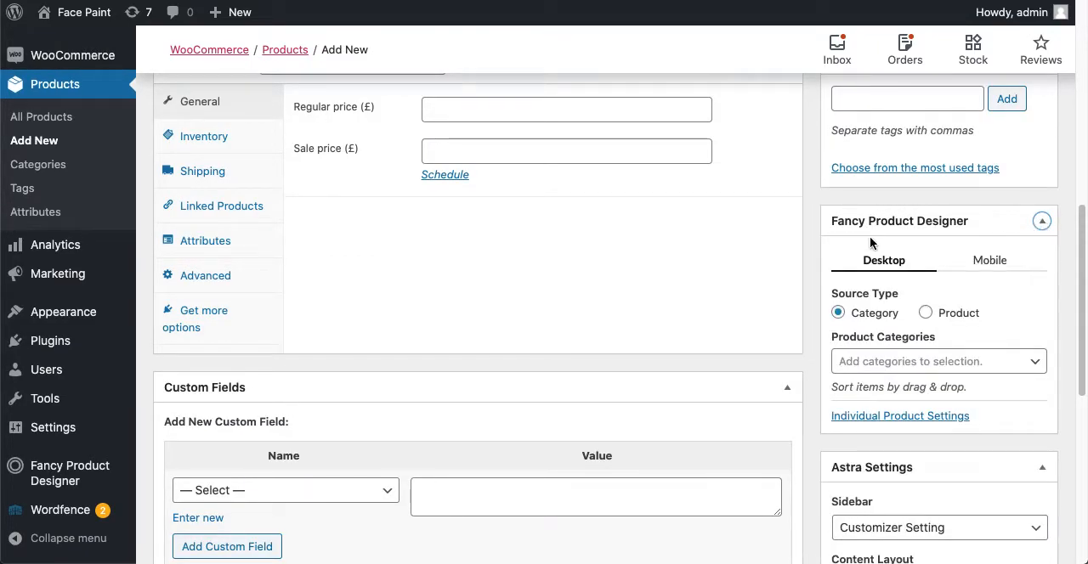
mouse_move(989, 231)
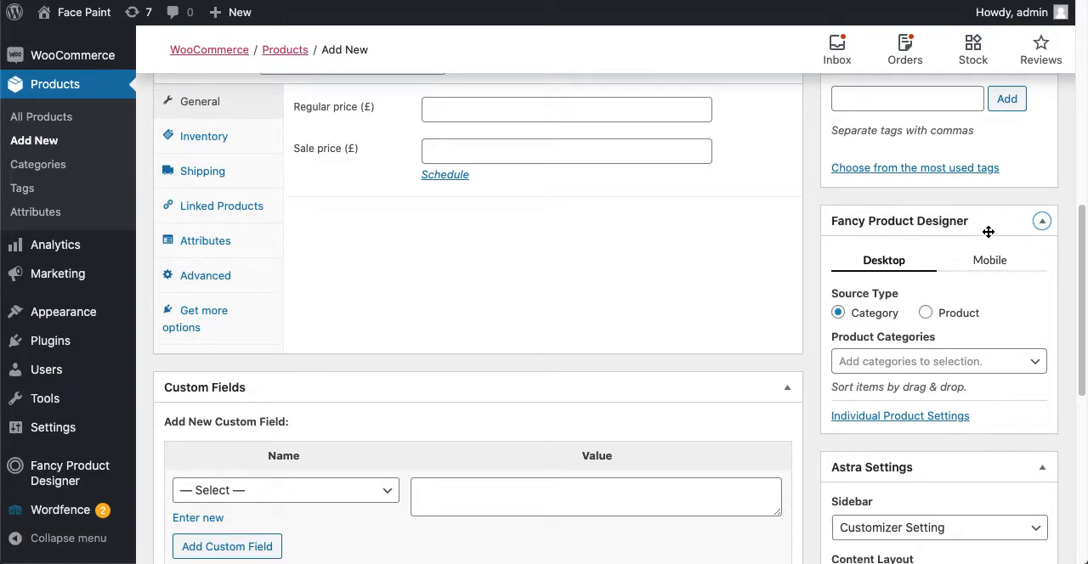
click(924, 313)
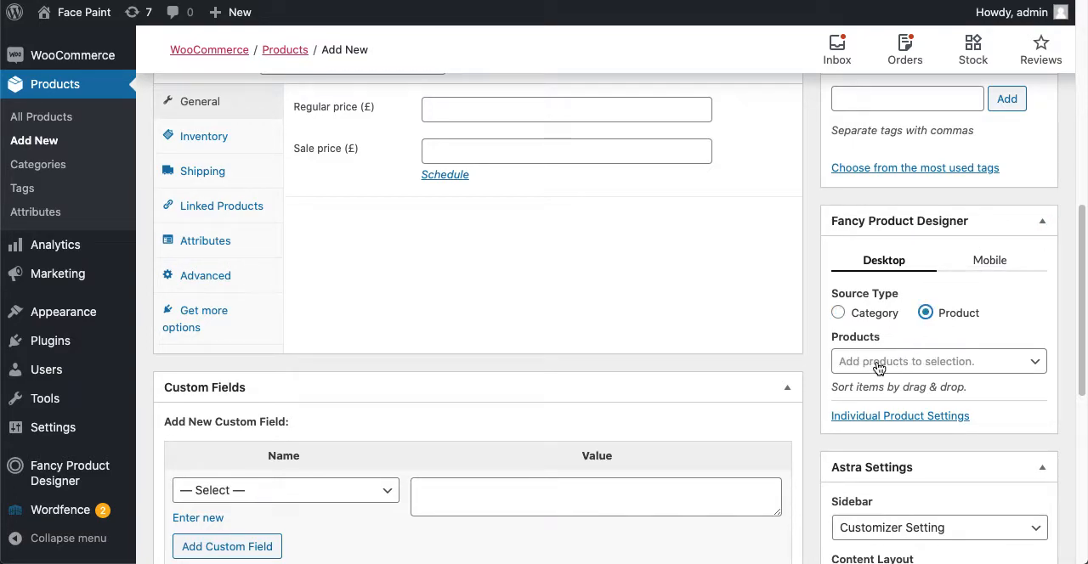
click(935, 360)
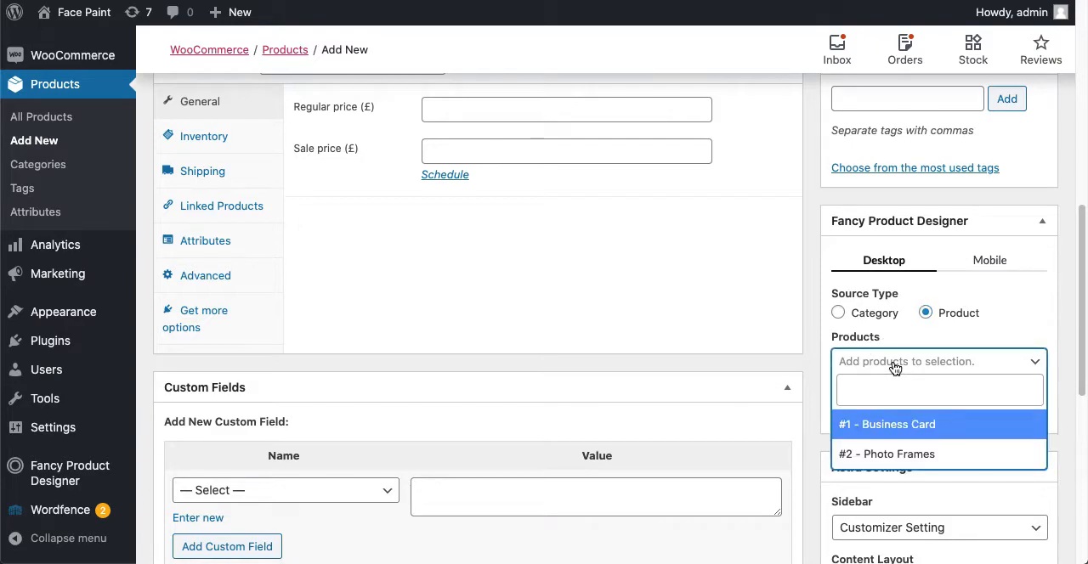
mouse_move(914, 431)
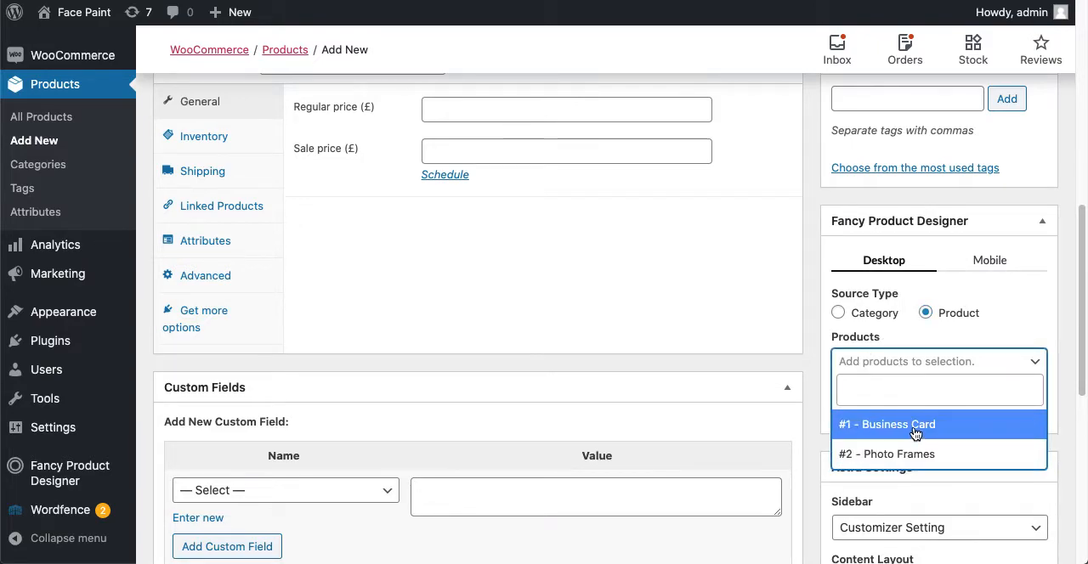
mouse_move(926, 436)
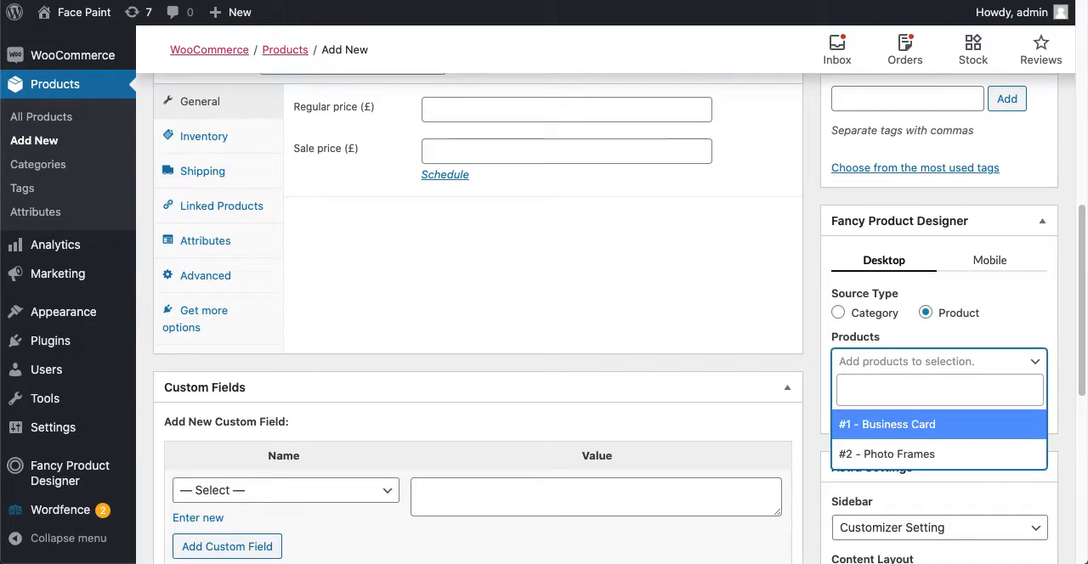
click(70, 473)
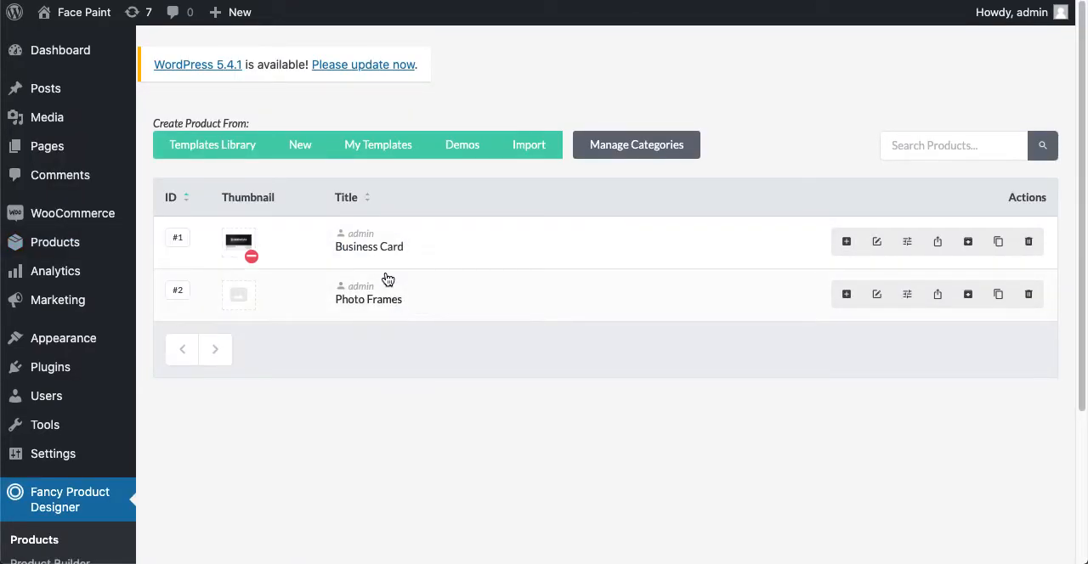
mouse_move(350, 259)
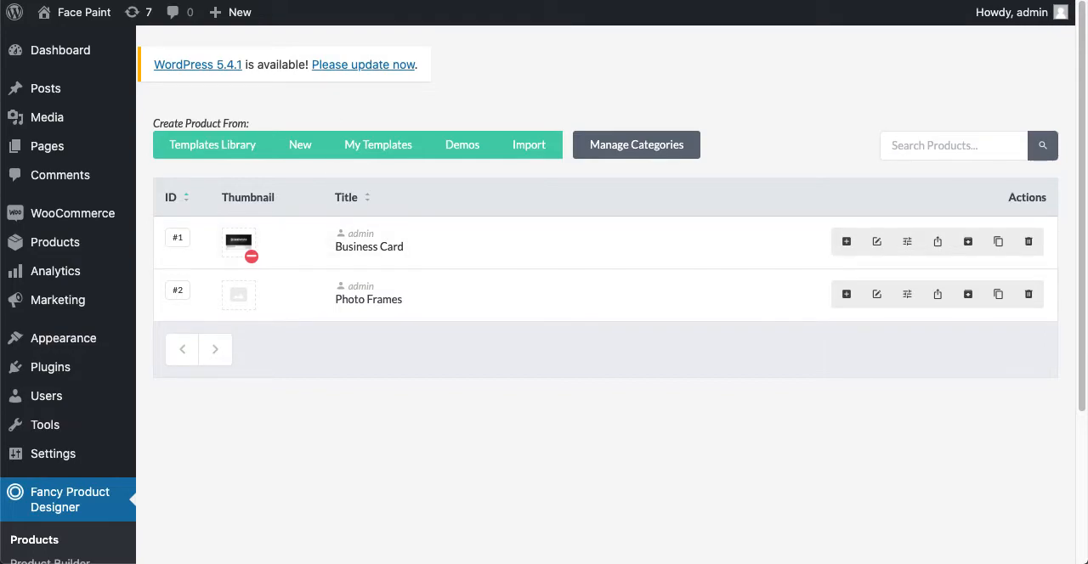
mouse_move(377, 287)
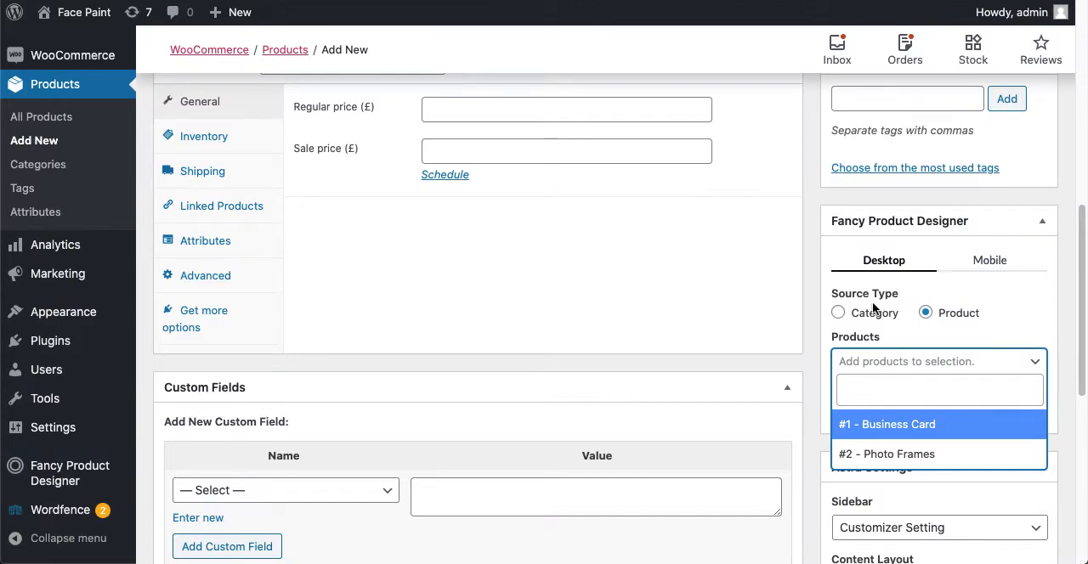
mouse_move(816, 395)
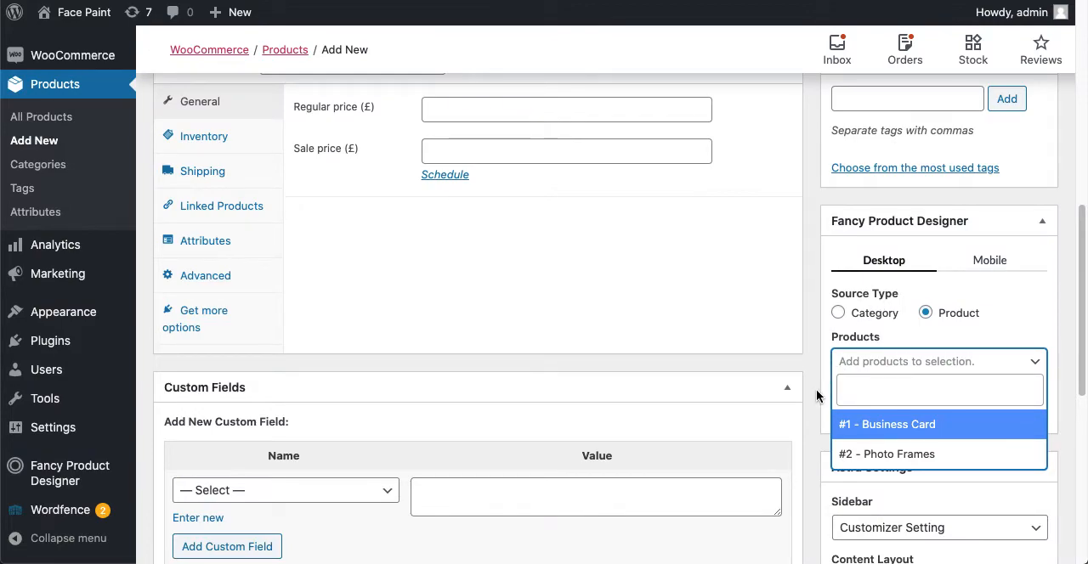
mouse_move(904, 425)
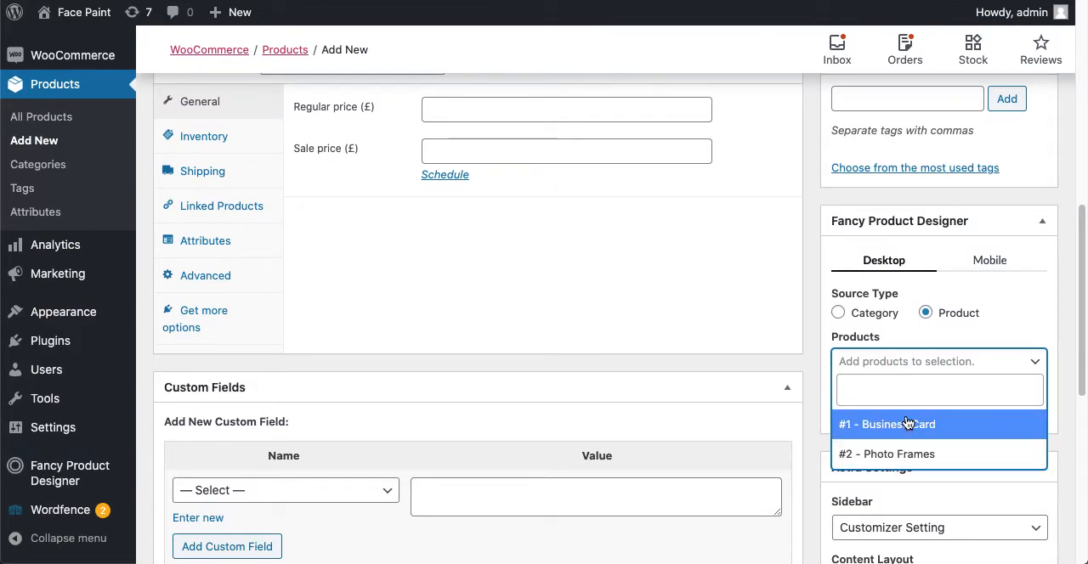
mouse_move(917, 454)
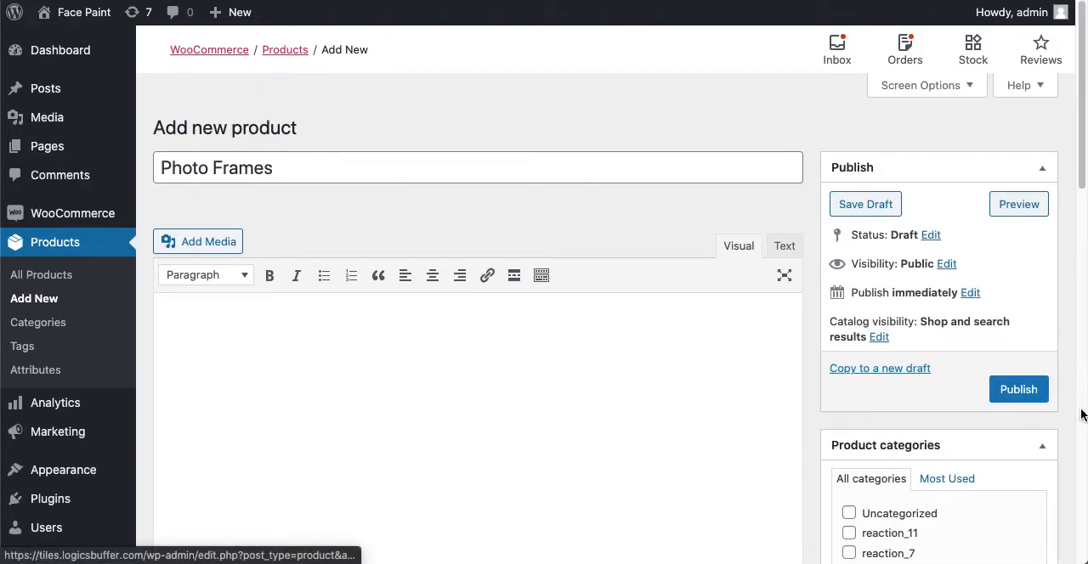
Publish the Photo Frames product and view its storefront page with the frame designer.
click(1018, 389)
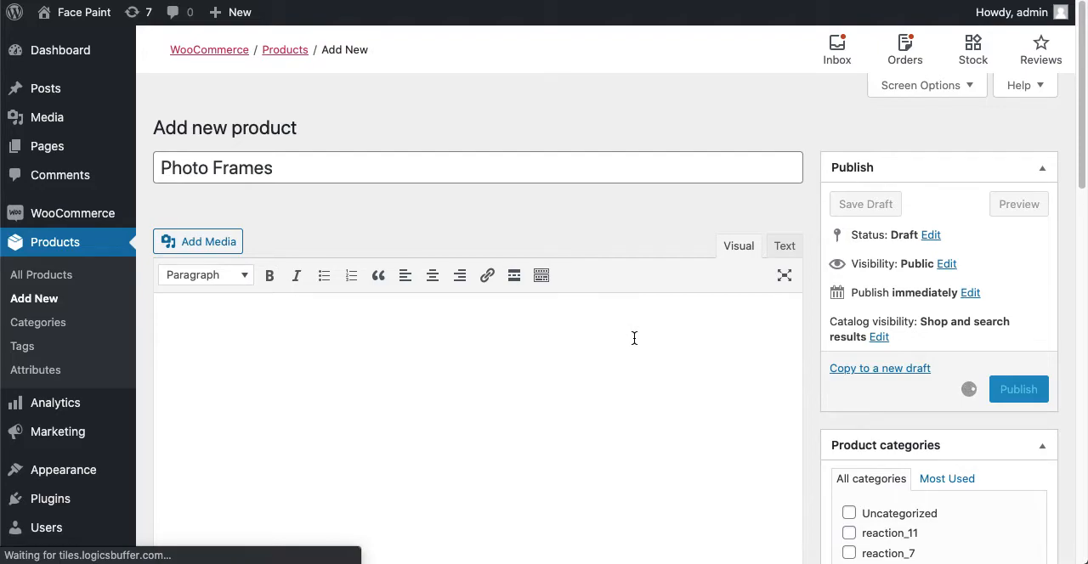
click(1018, 387)
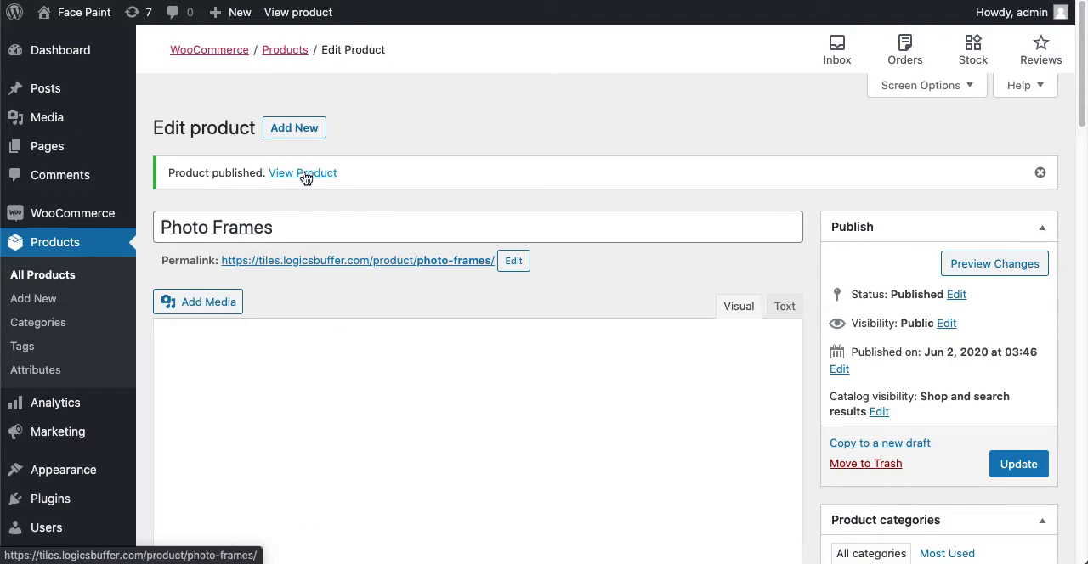
click(302, 173)
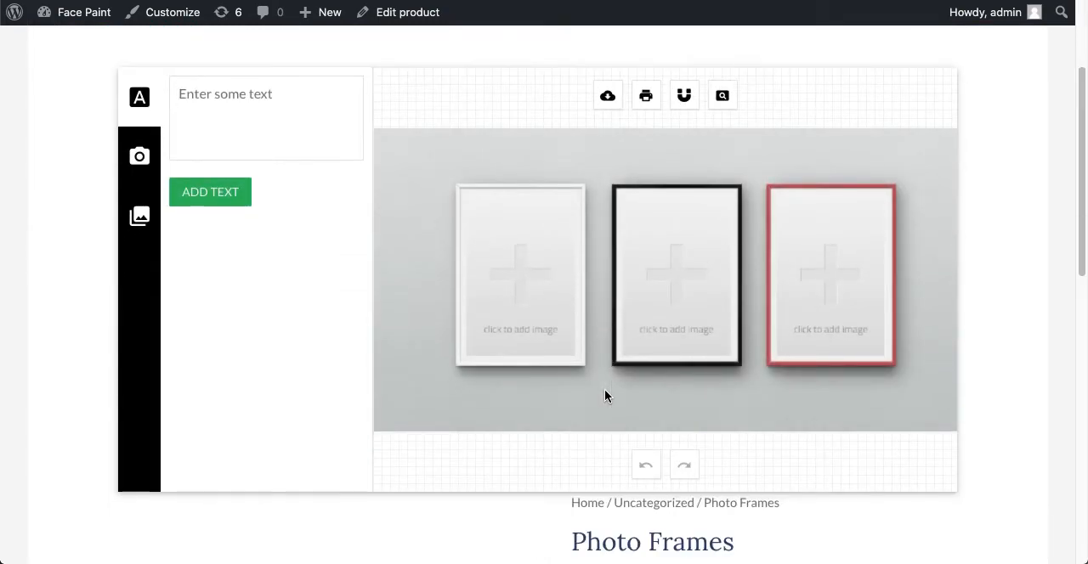
mouse_move(140, 157)
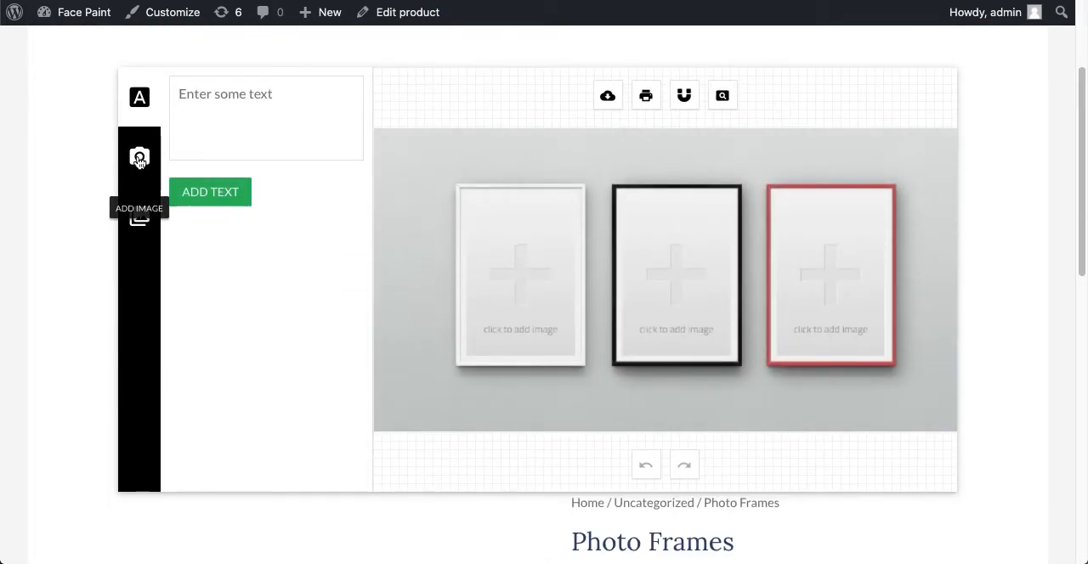
Show the Add Image upload panel for placing a photo into the white frame.
click(139, 158)
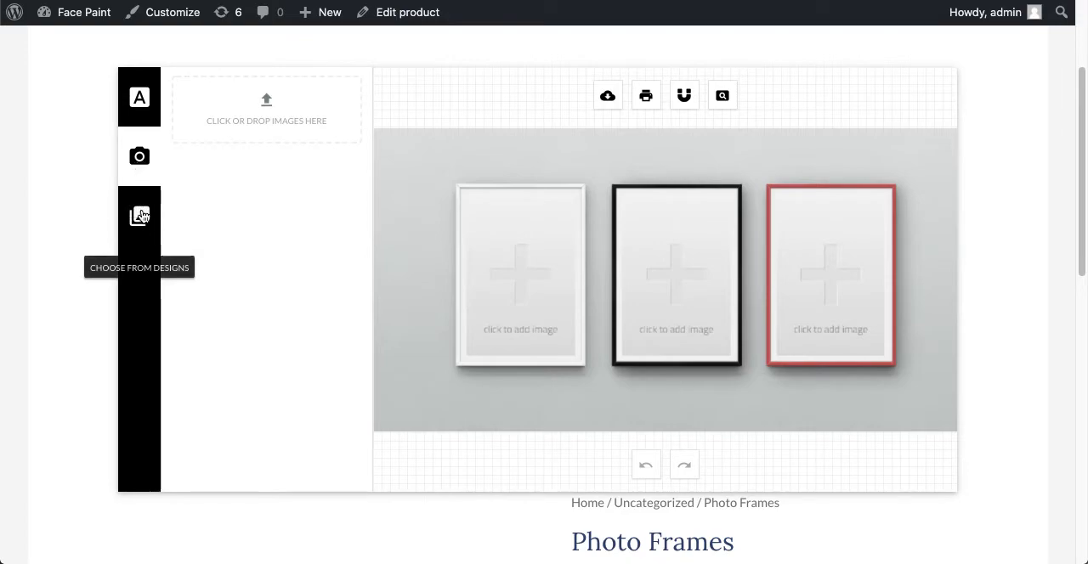
click(140, 97)
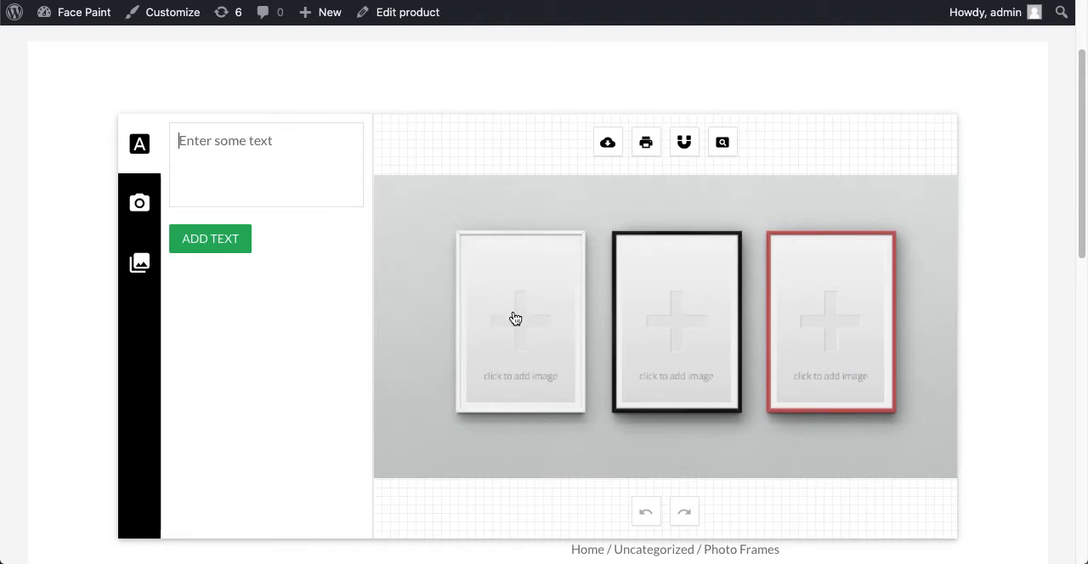
mouse_move(551, 391)
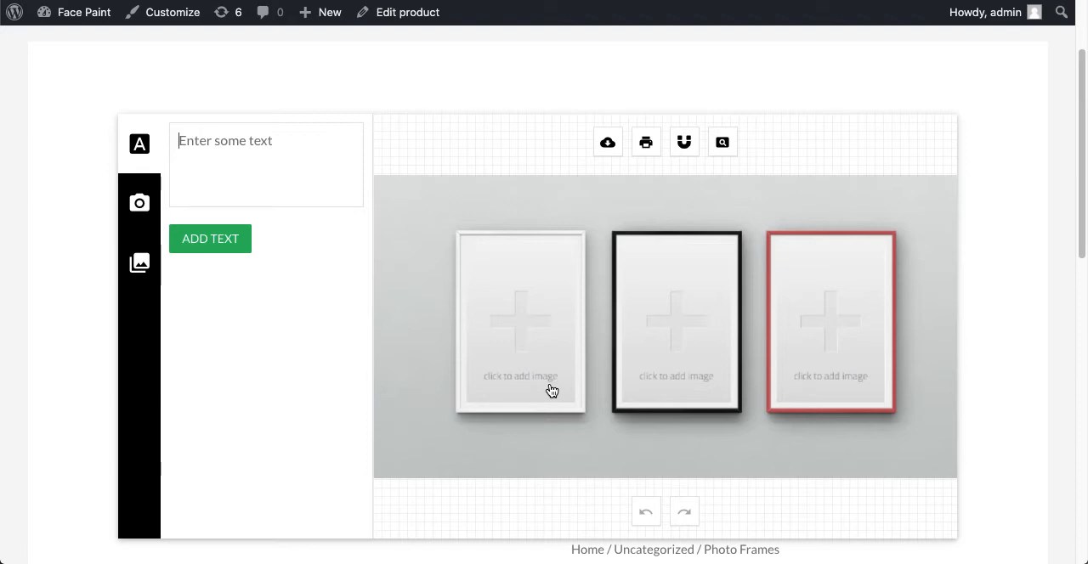
click(139, 202)
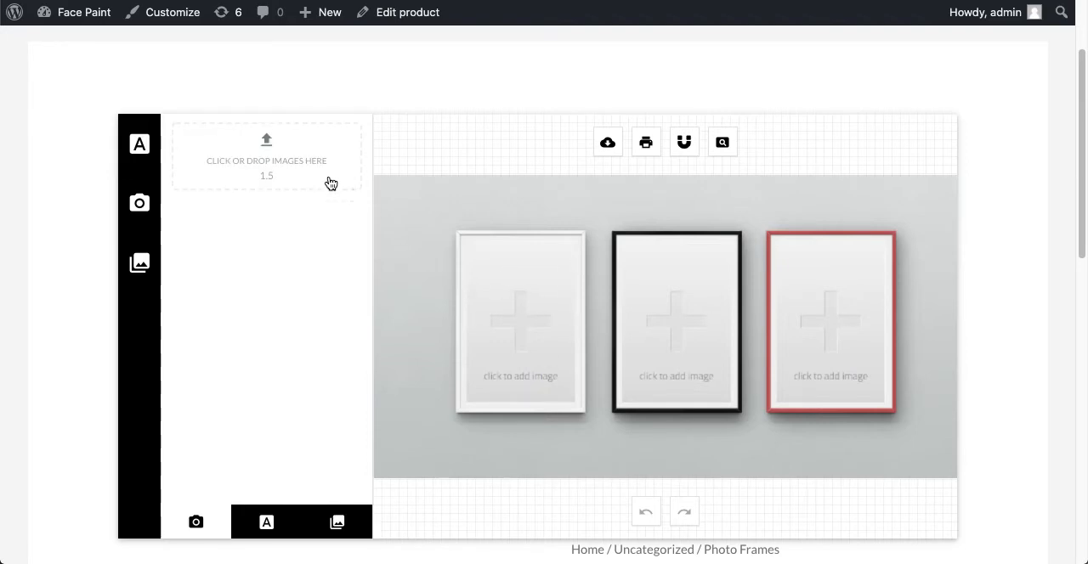
Upload a photo, replacing the first JPEG rejected for not being 72 DPI with another image.
click(265, 158)
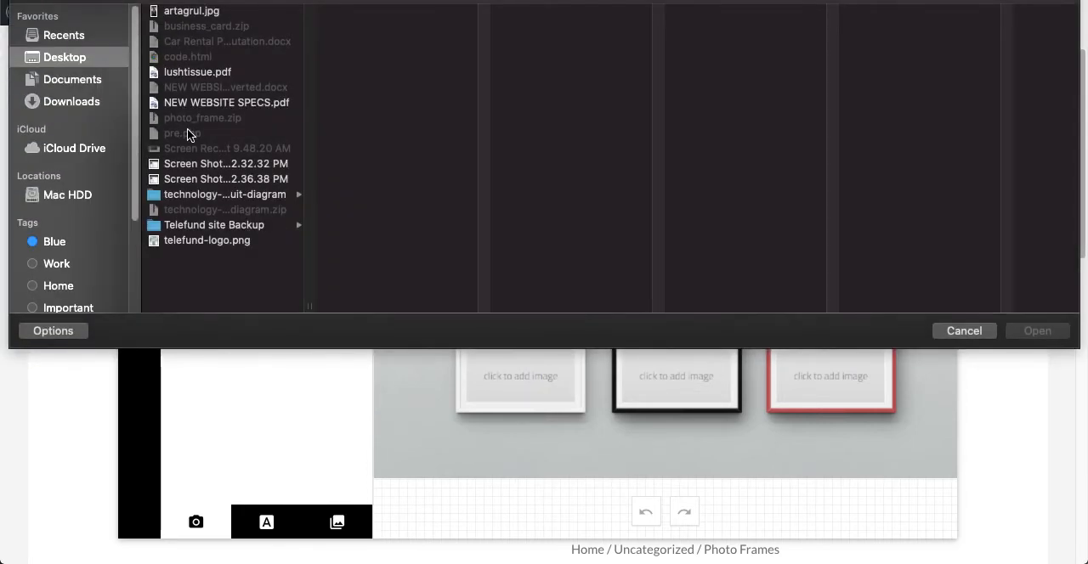
click(964, 330)
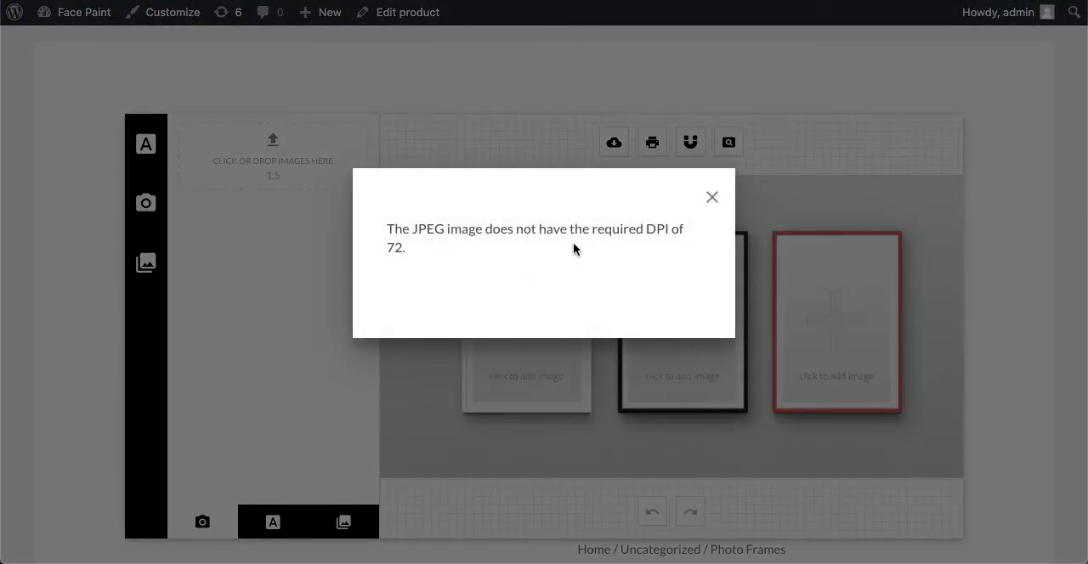
click(712, 197)
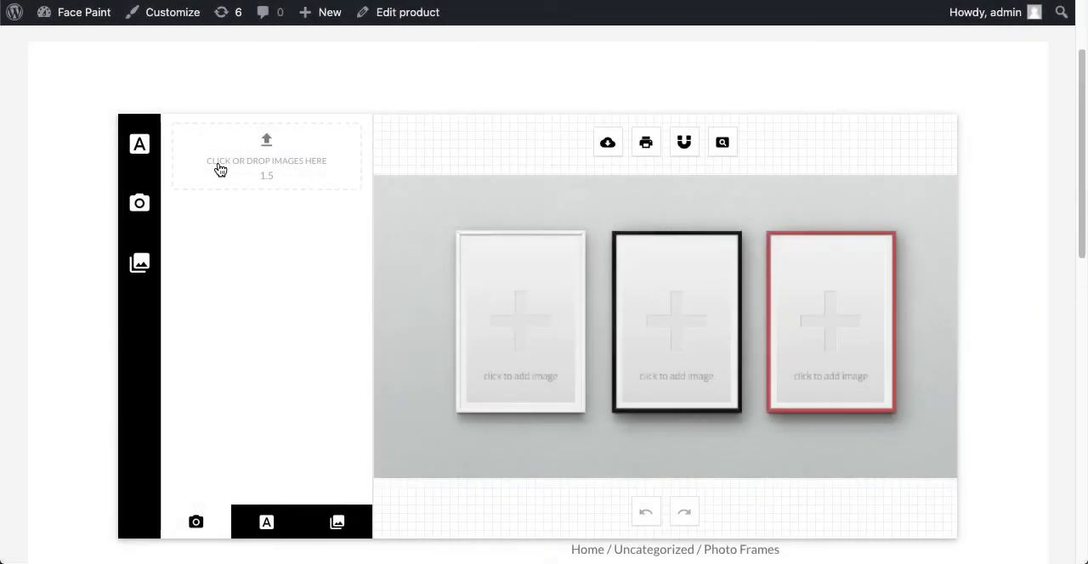
mouse_move(262, 492)
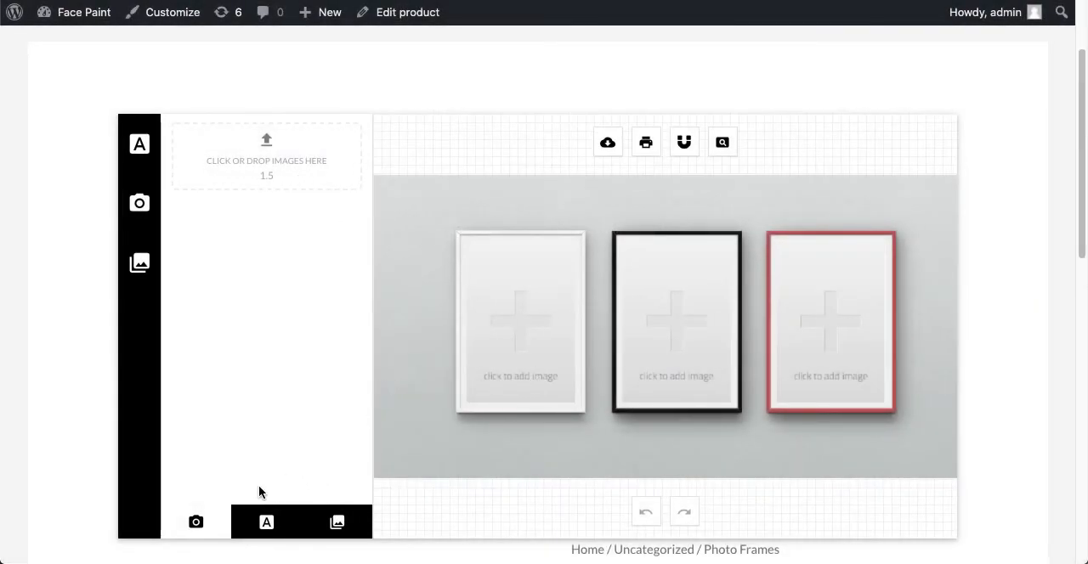
click(267, 156)
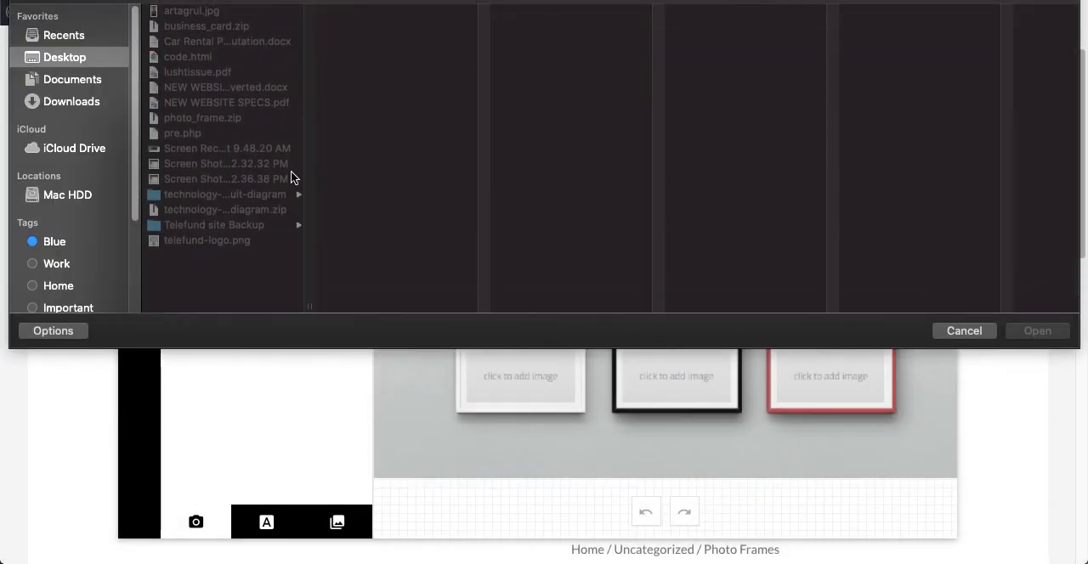
click(208, 241)
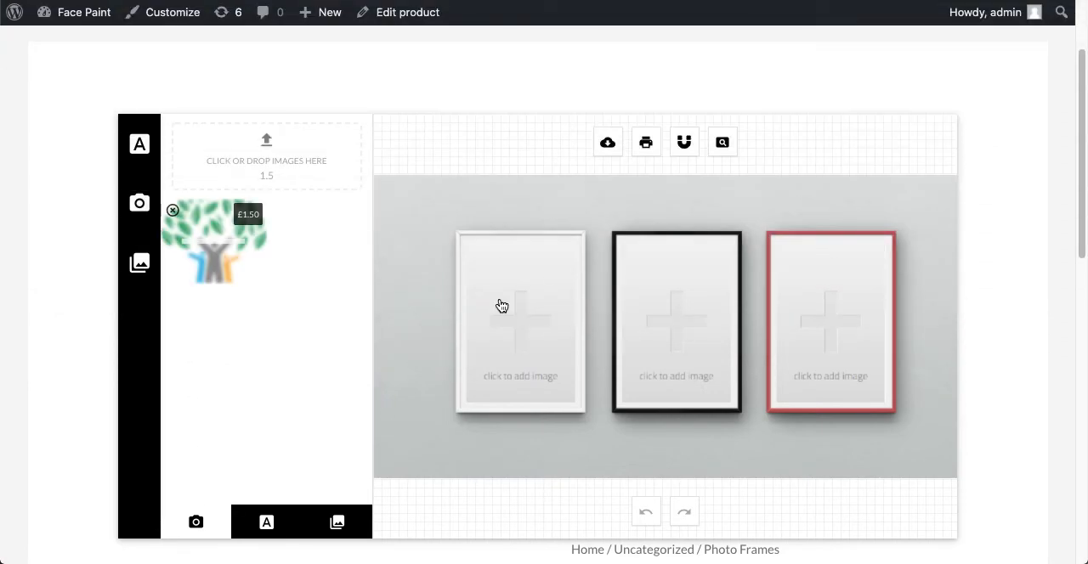
Place the uploaded leaves-and-figures image into the white frame and select it for editing.
click(520, 306)
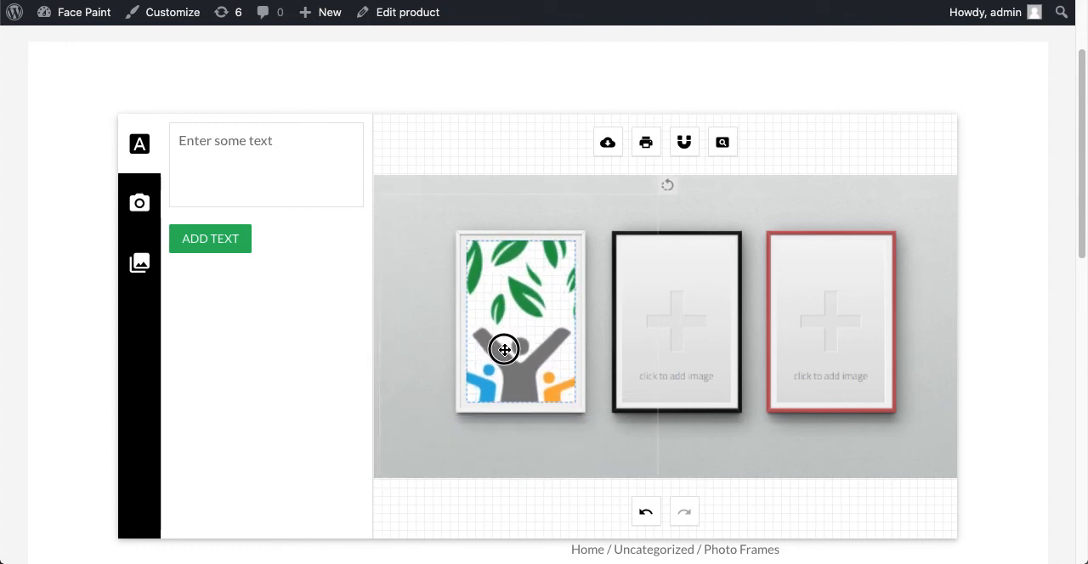
click(503, 350)
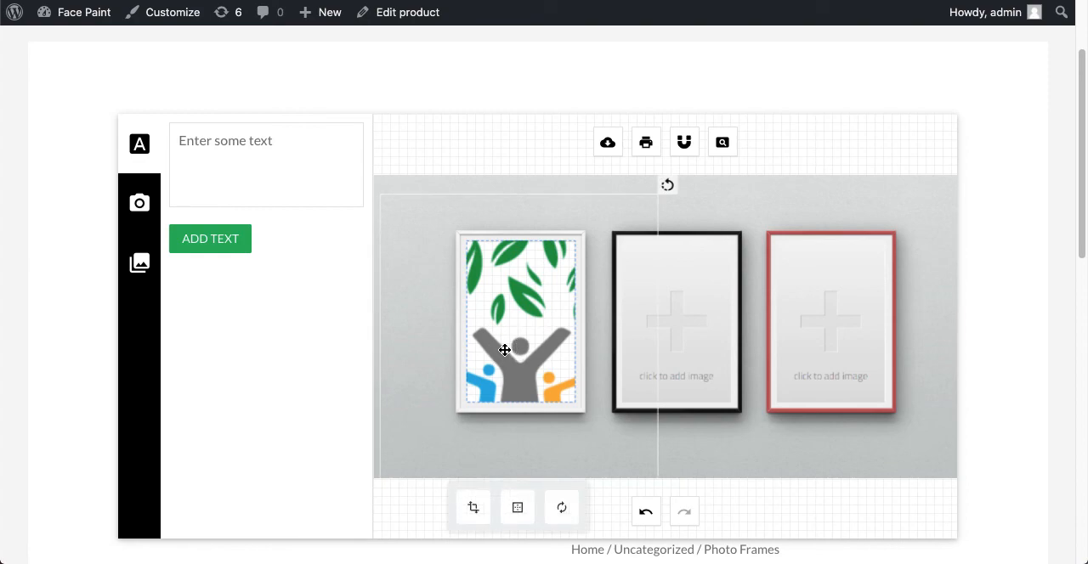